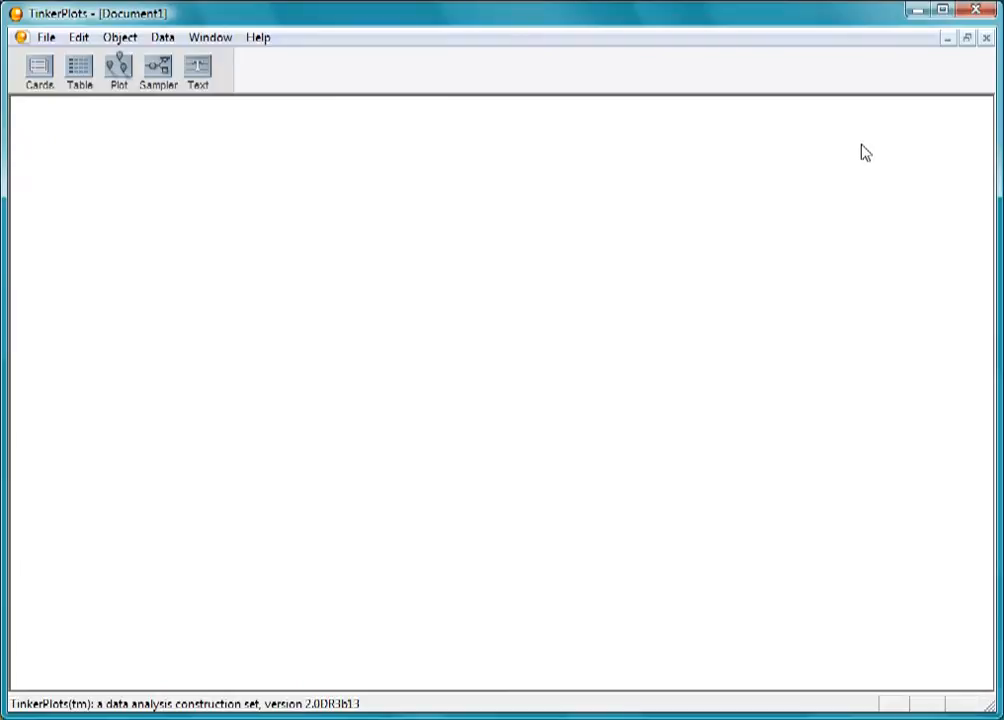
pyautogui.moveTo(688, 192)
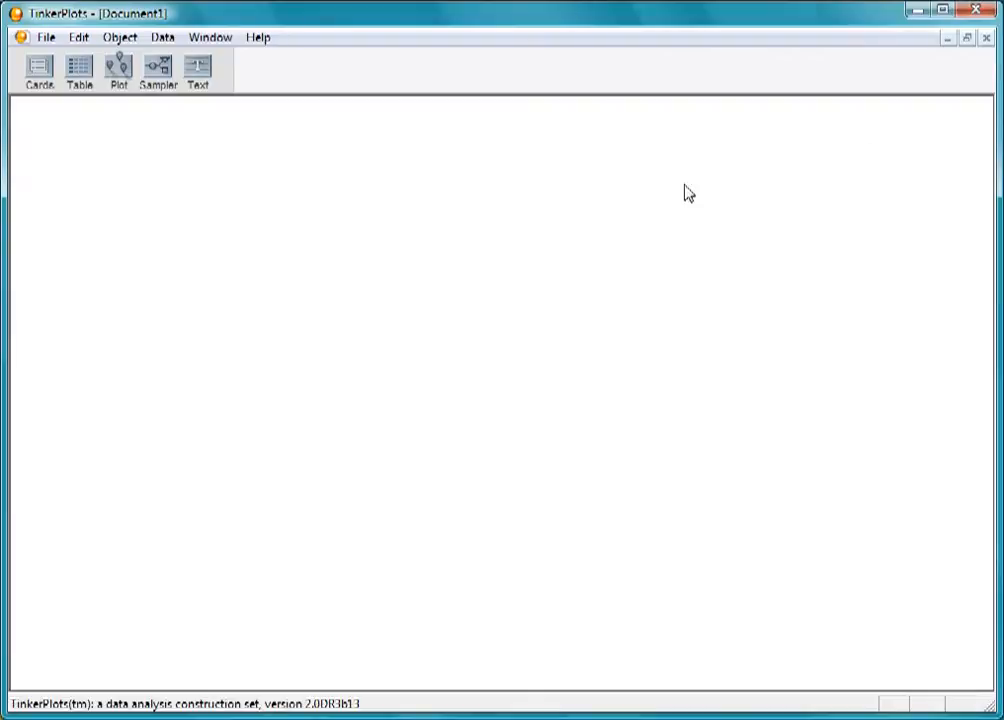
pyautogui.moveTo(125, 263)
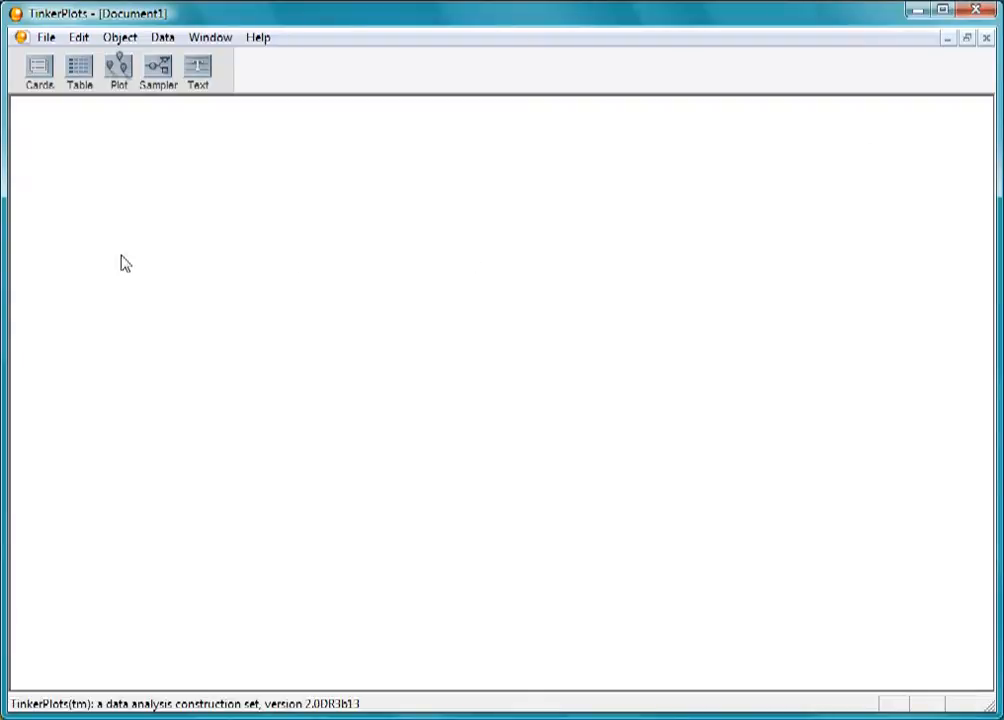
pyautogui.moveTo(70, 176)
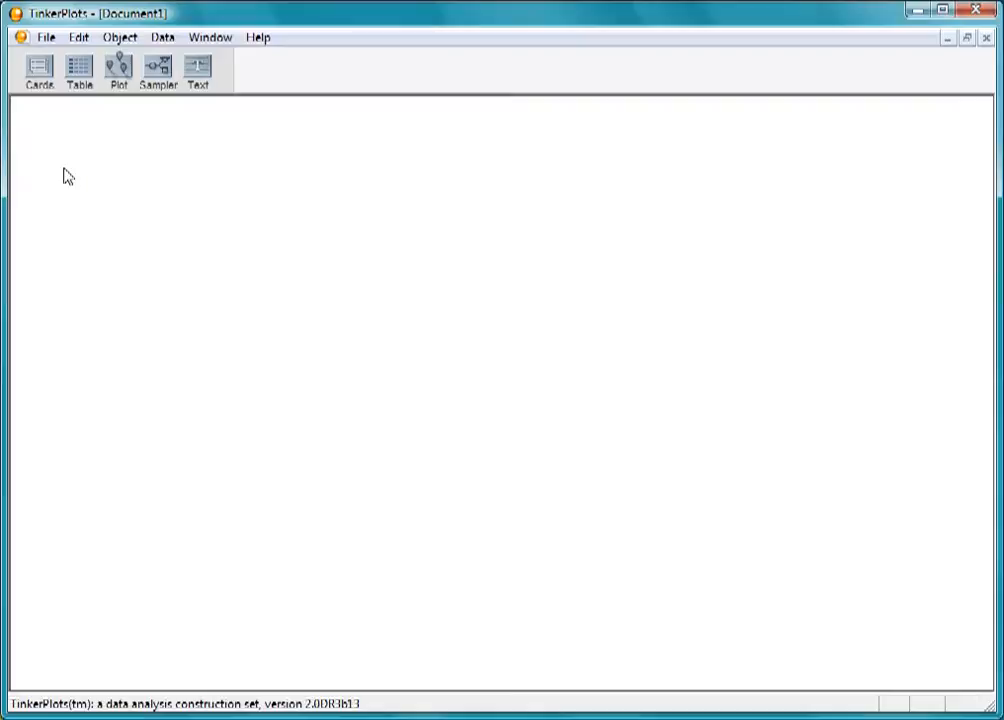
# Step: Add a case card with a Name attribute, giving the first student the name Jenna
pyautogui.moveTo(62, 143); pyautogui.dragTo(357, 388)
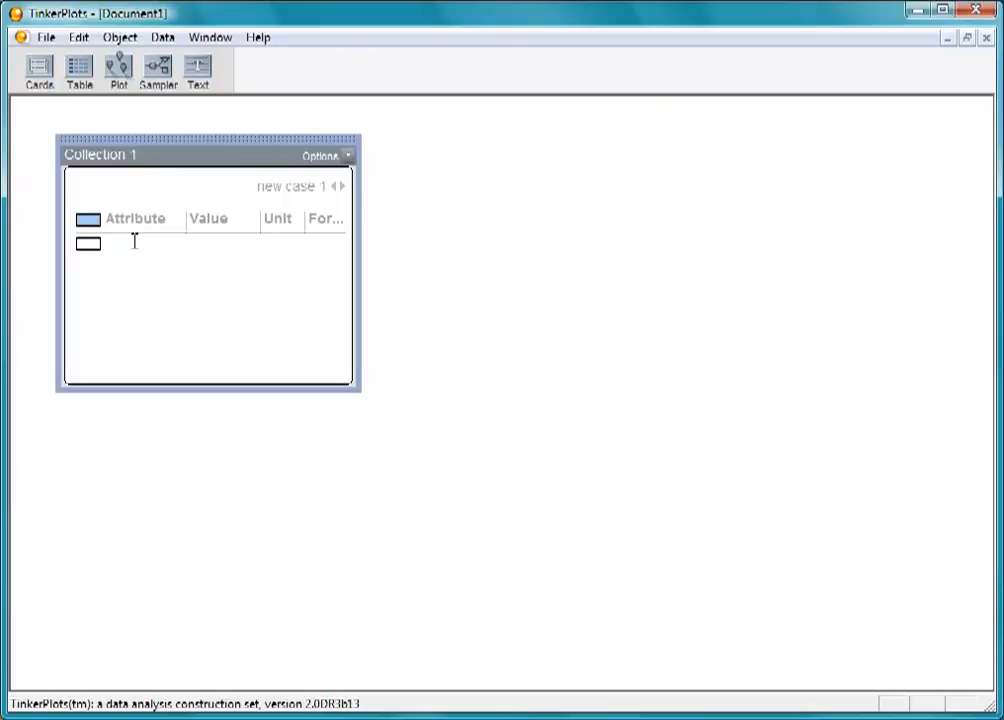
pyautogui.write('Name')
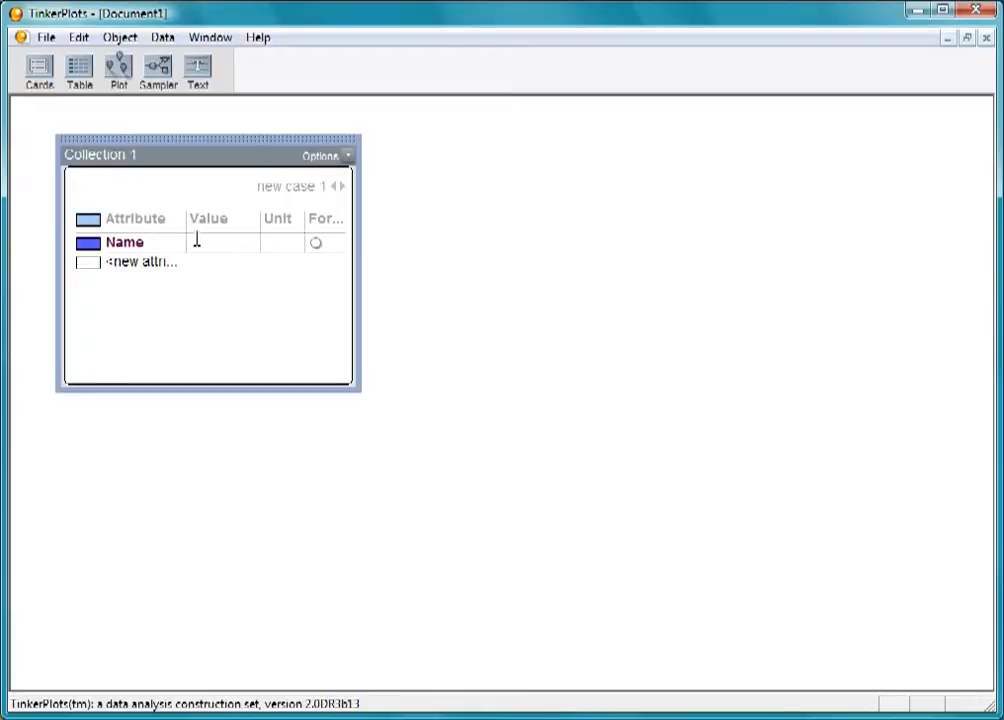
pyautogui.write('Jenna')
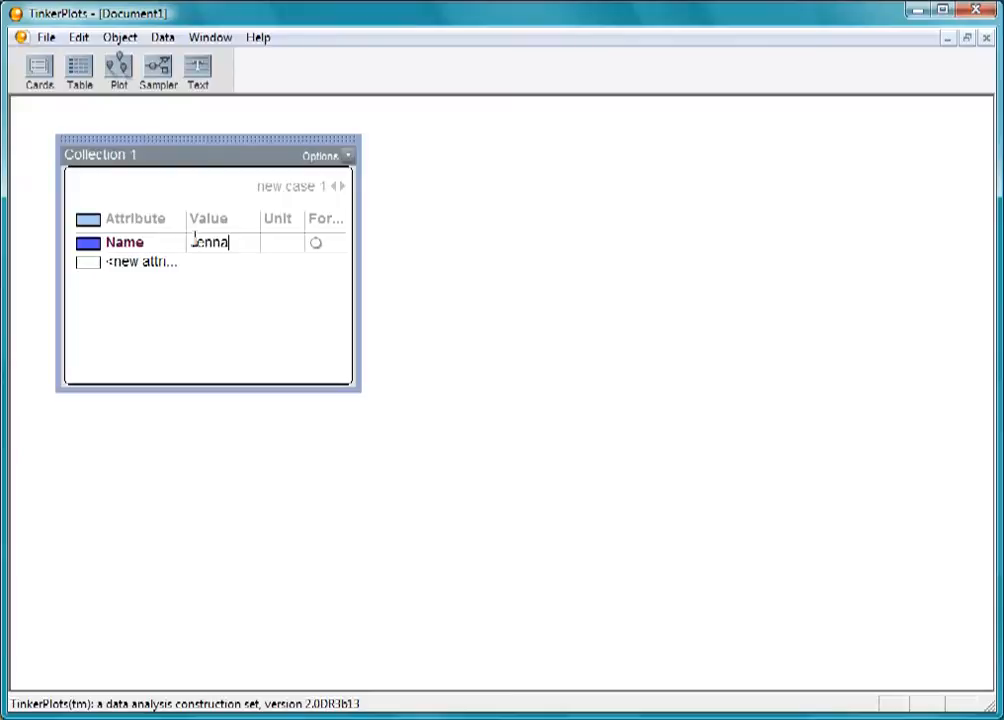
pyautogui.press('Return')
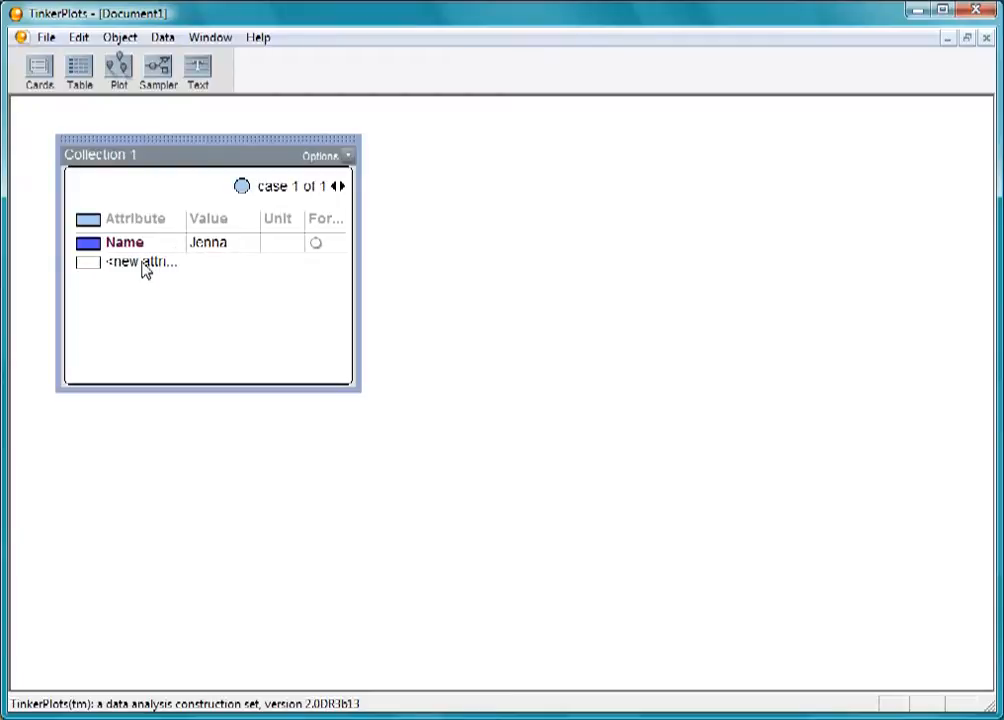
# Step: Add Gender and PackWeight attributes to the first case, with values f and 14
pyautogui.write('Gender')
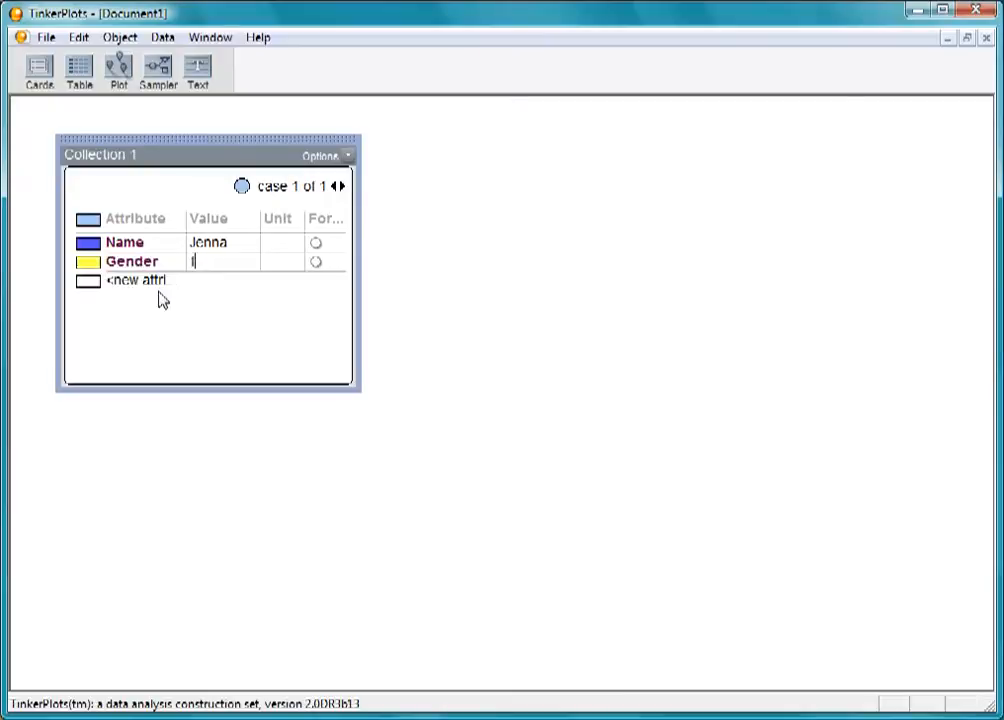
pyautogui.write('PackW')
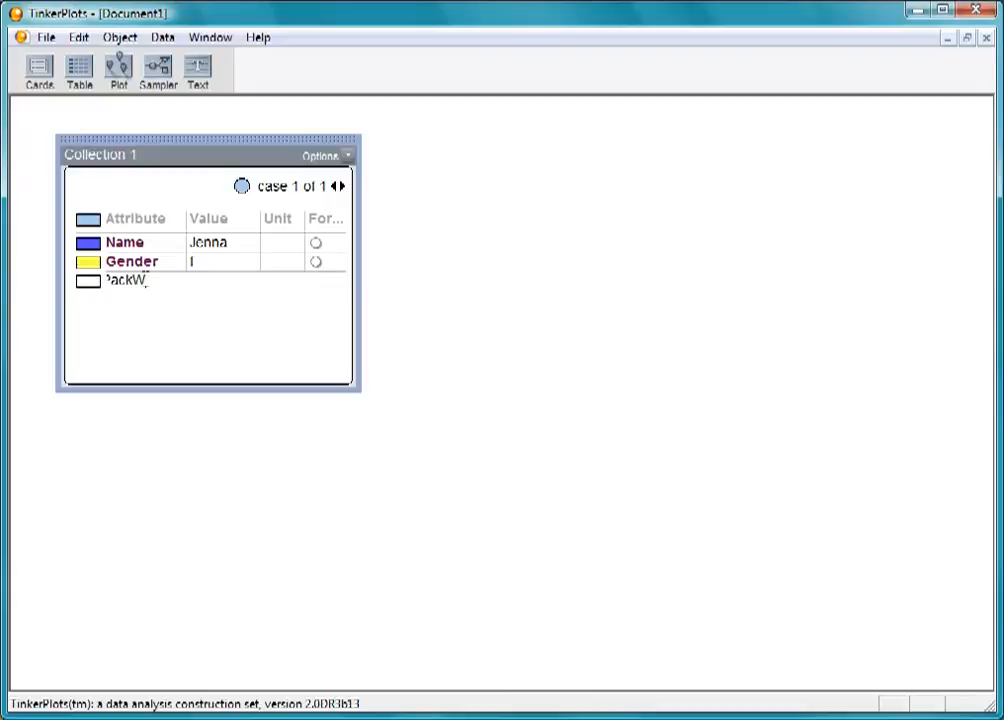
pyautogui.write('eight')
pyautogui.click(223, 280)
pyautogui.write('1')
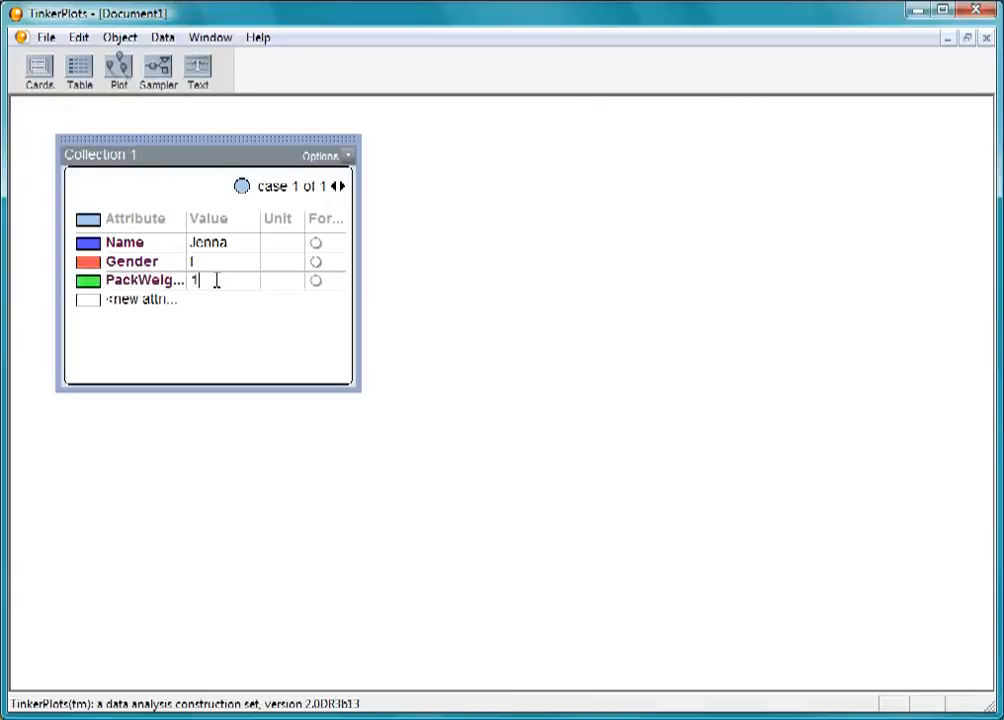
pyautogui.write('4')
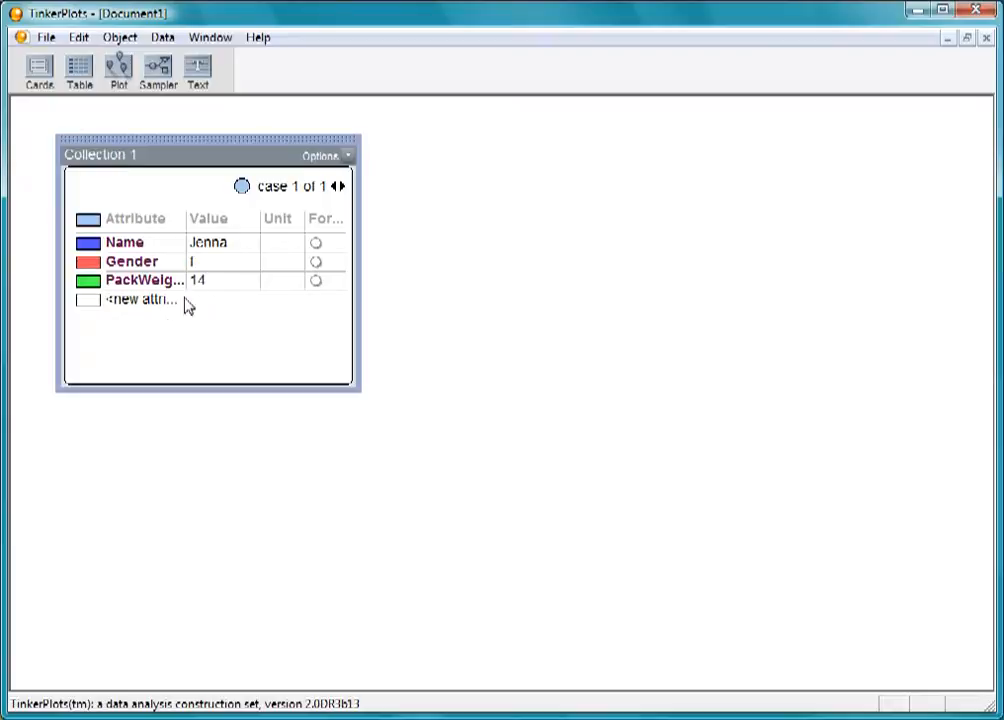
pyautogui.moveTo(167, 348)
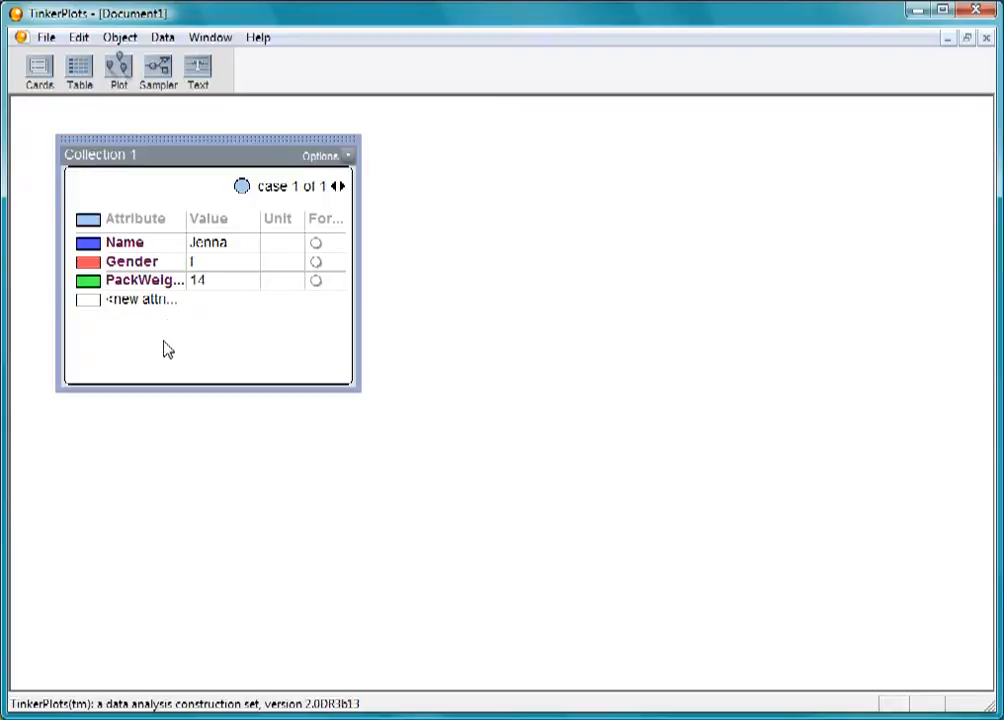
pyautogui.moveTo(283, 283)
pyautogui.write(' pounds')
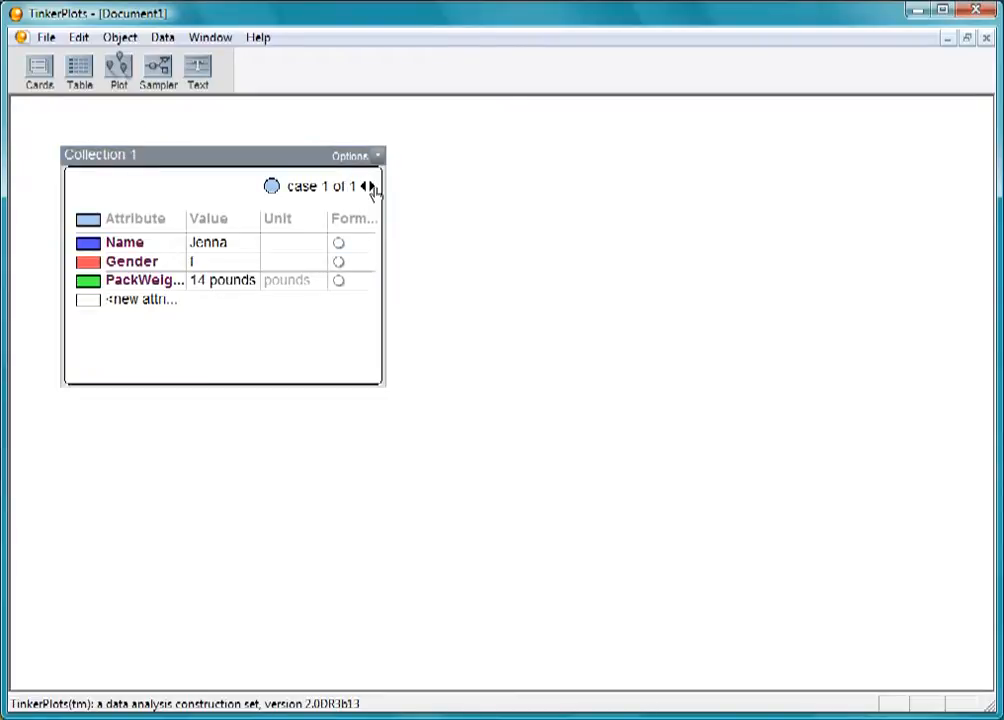
# Step: Set PackWeight's unit to pounds and enter a second case: gender m, 11 pounds
pyautogui.click(370, 187)
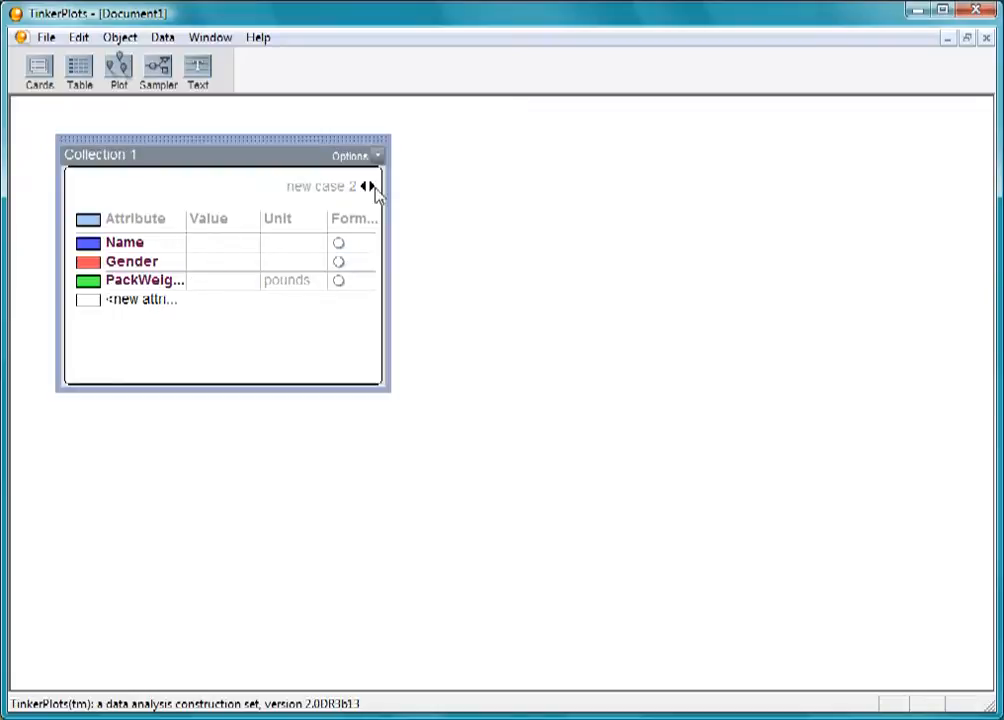
pyautogui.moveTo(218, 248)
pyautogui.write('G')
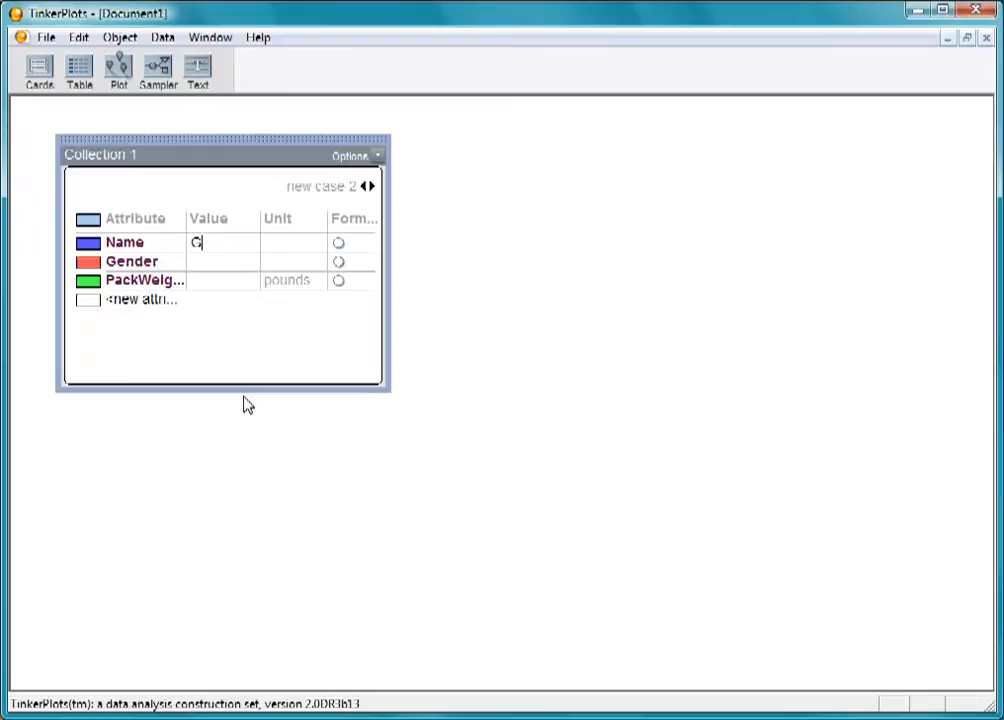
pyautogui.write('reg')
pyautogui.click(223, 261)
pyautogui.write('m')
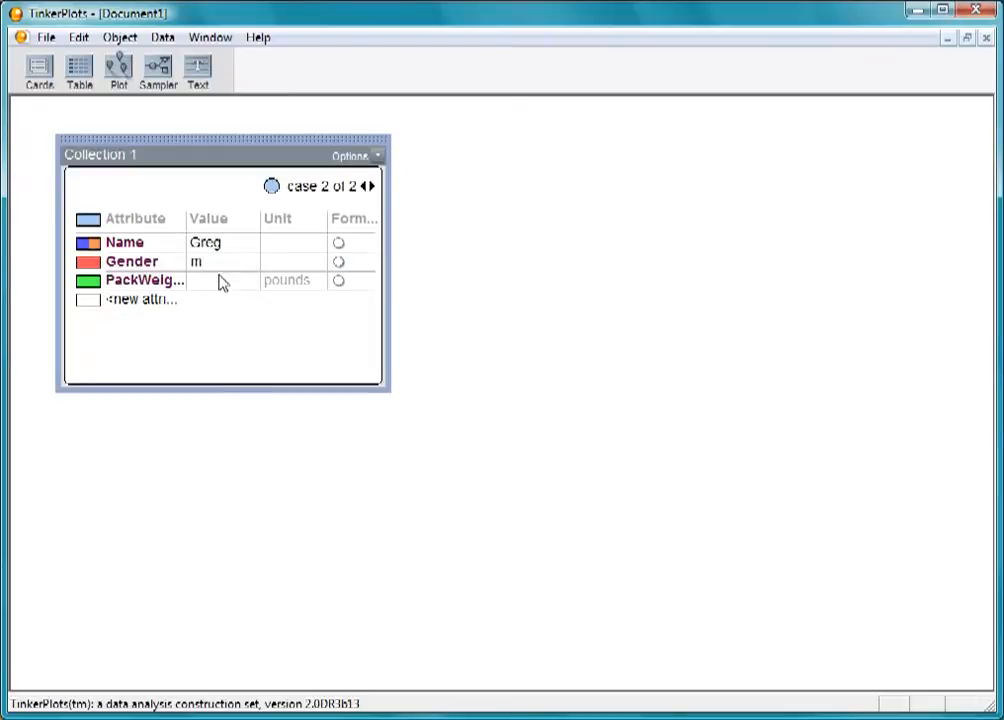
pyautogui.write('11 pounds')
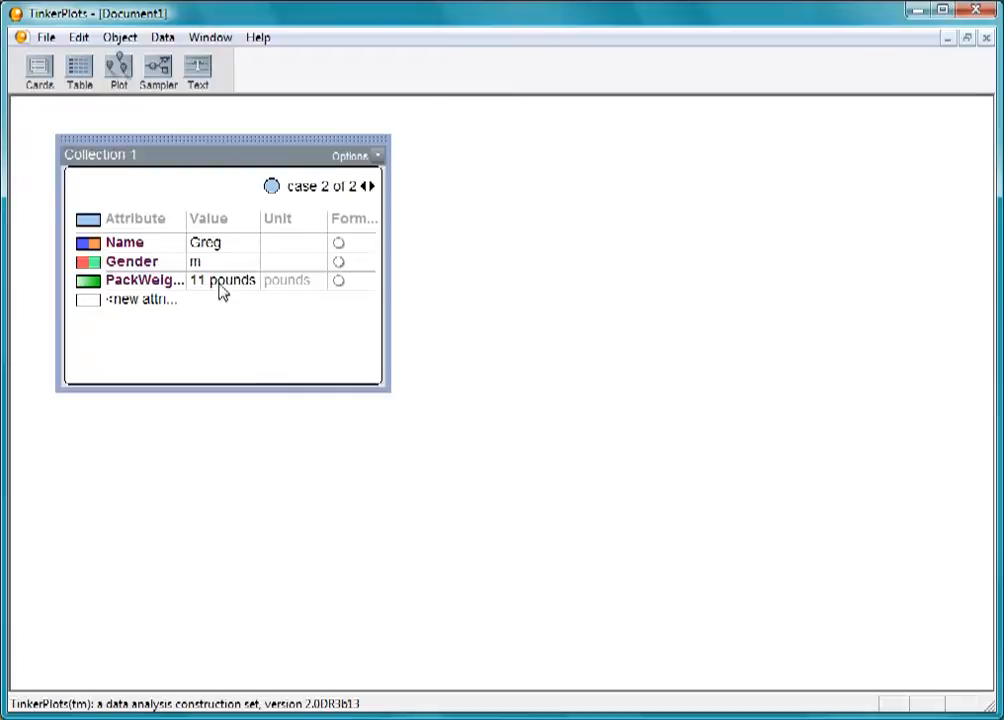
# Step: Place a case table below the cards and start case 3 with name Jo, gender male
pyautogui.moveTo(63, 378); pyautogui.dragTo(362, 608)
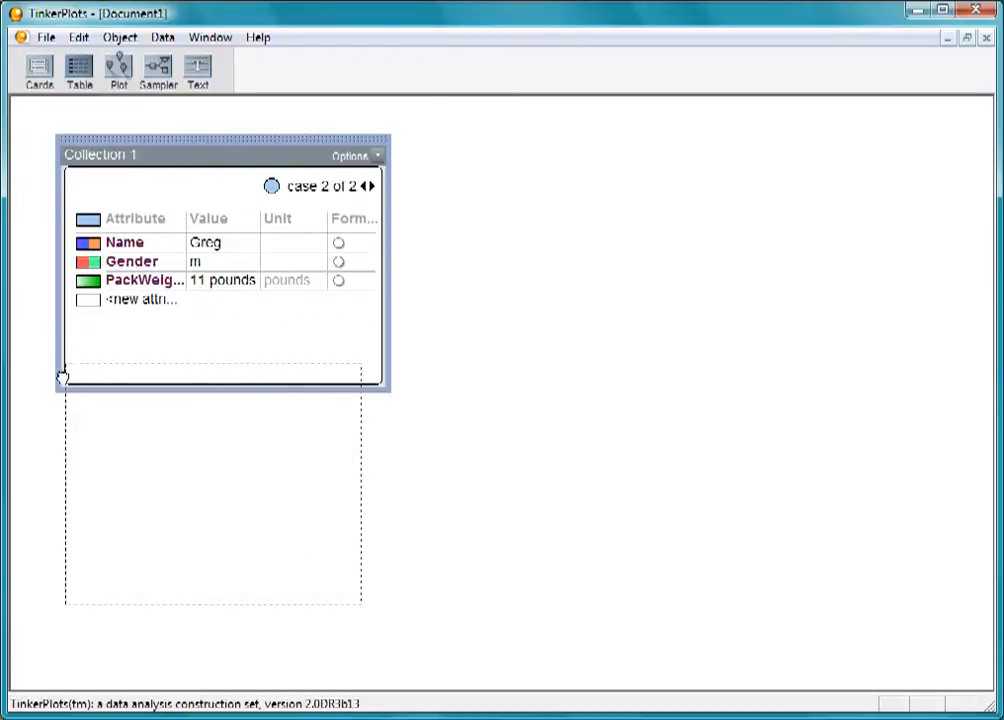
pyautogui.click(79, 70)
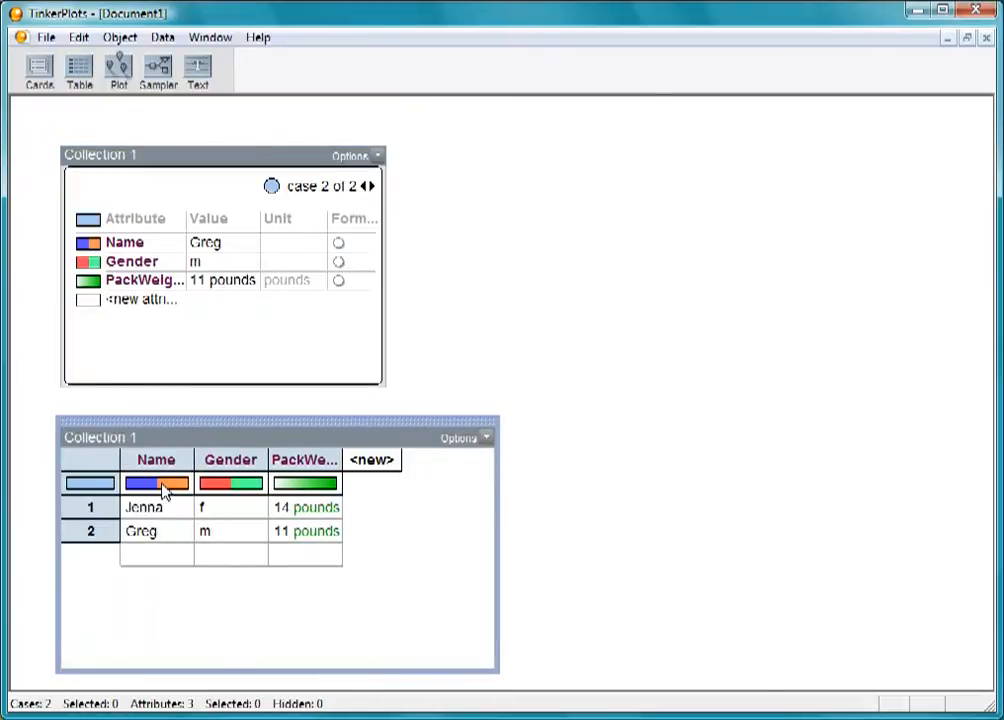
pyautogui.moveTo(305, 483)
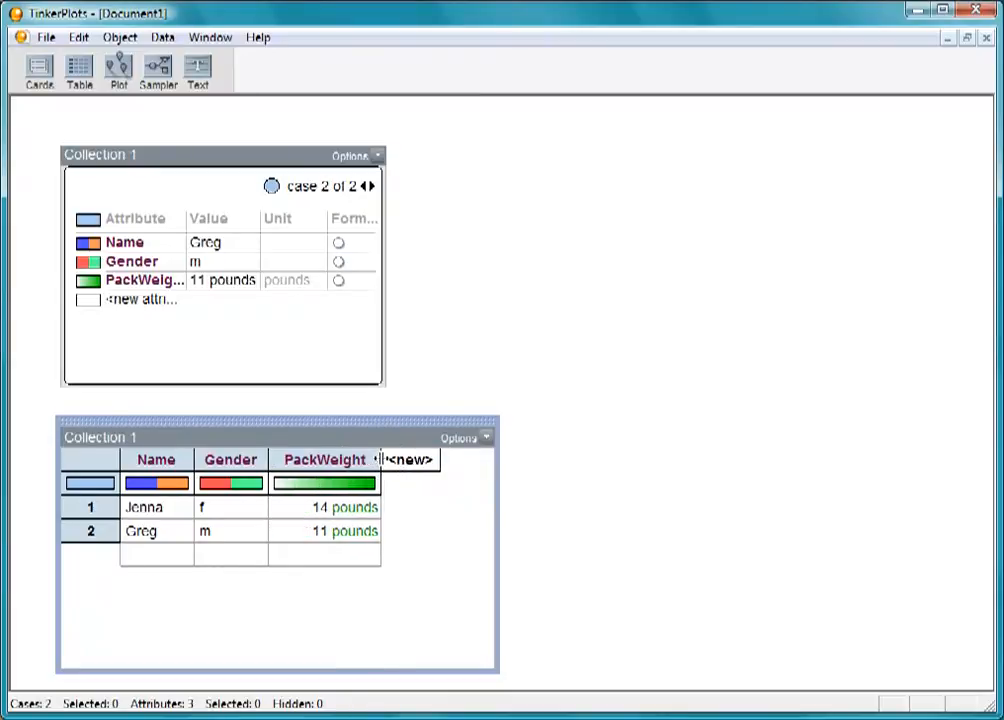
pyautogui.write('Jose')
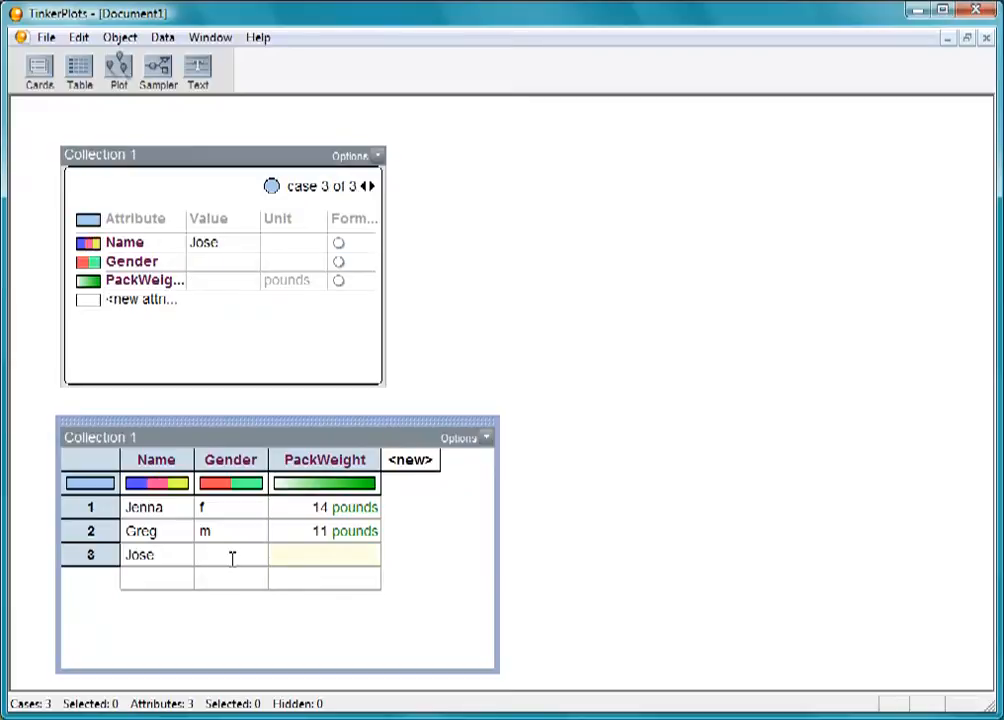
pyautogui.write('male')
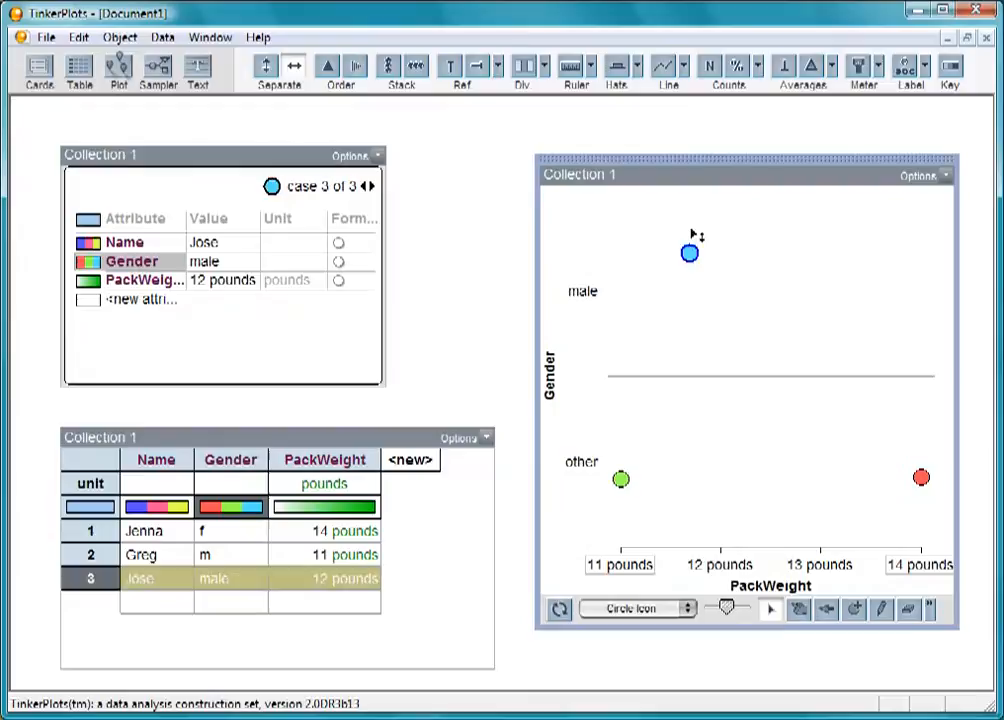
# Step: Separate the plot's Gender values into male, m and f groups
pyautogui.click(362, 186)
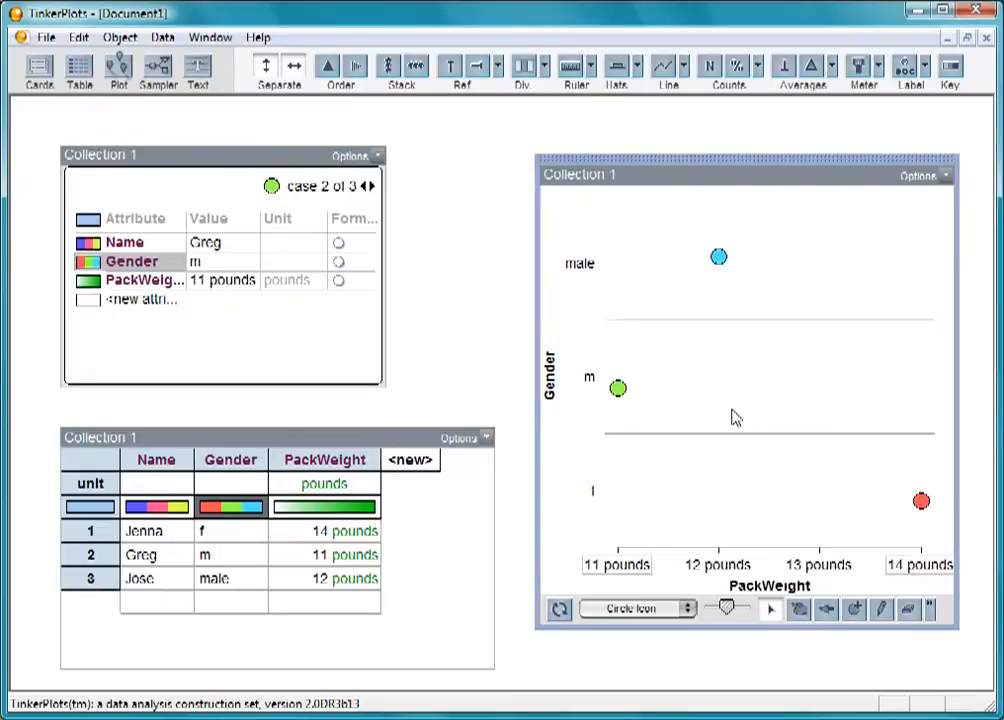
pyautogui.moveTo(593, 407)
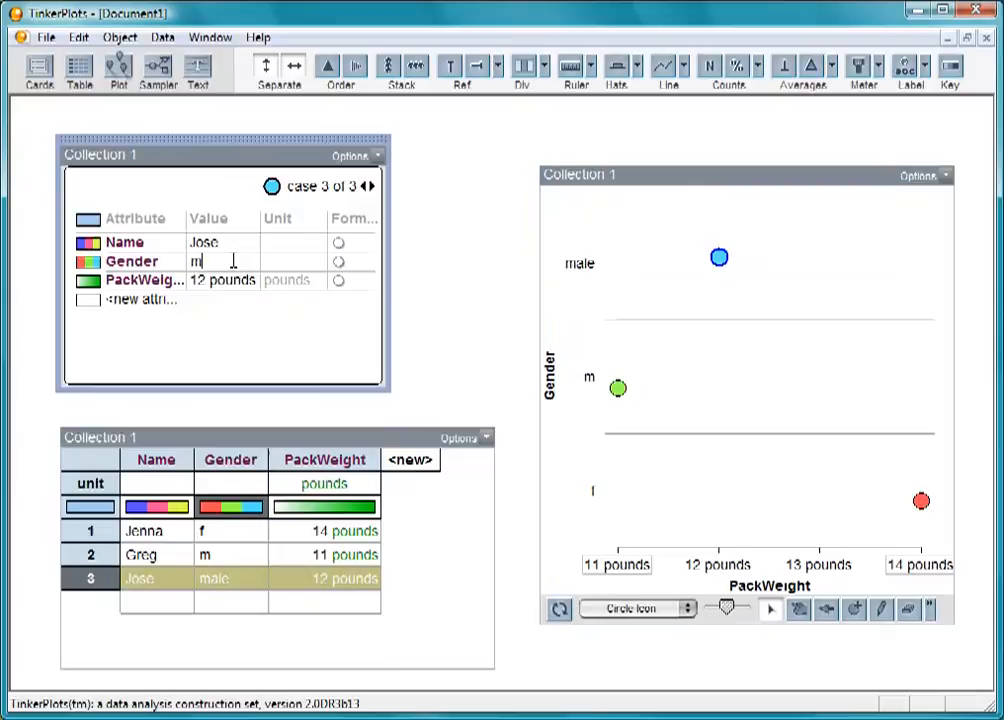
# Step: Recode case 3's gender from male to m, then start a new document
pyautogui.press('Return')
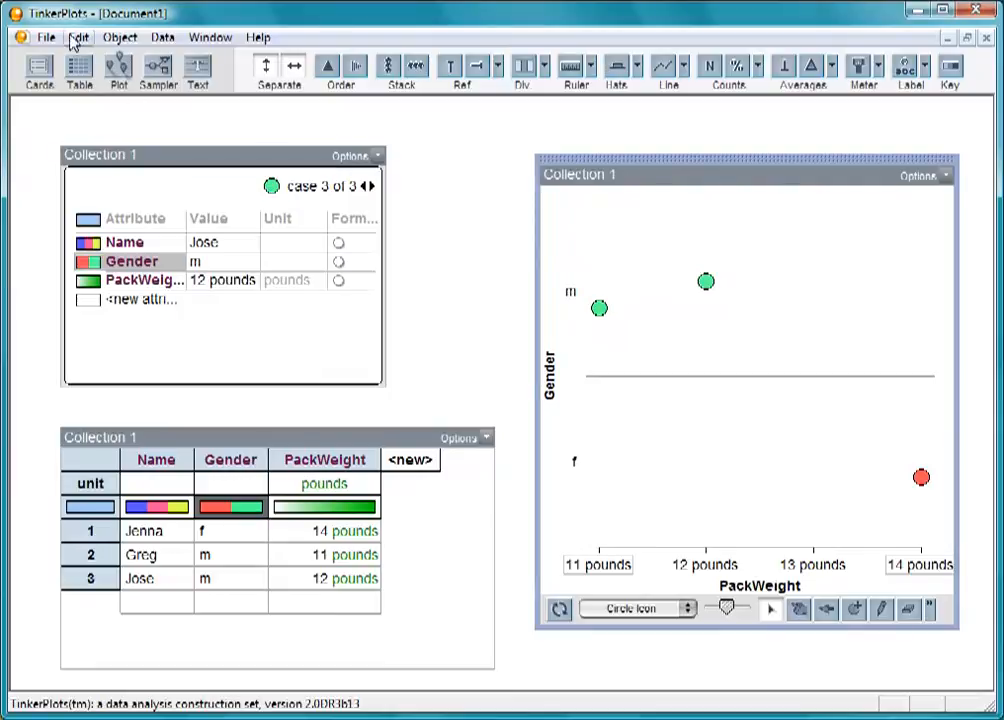
pyautogui.click(46, 37)
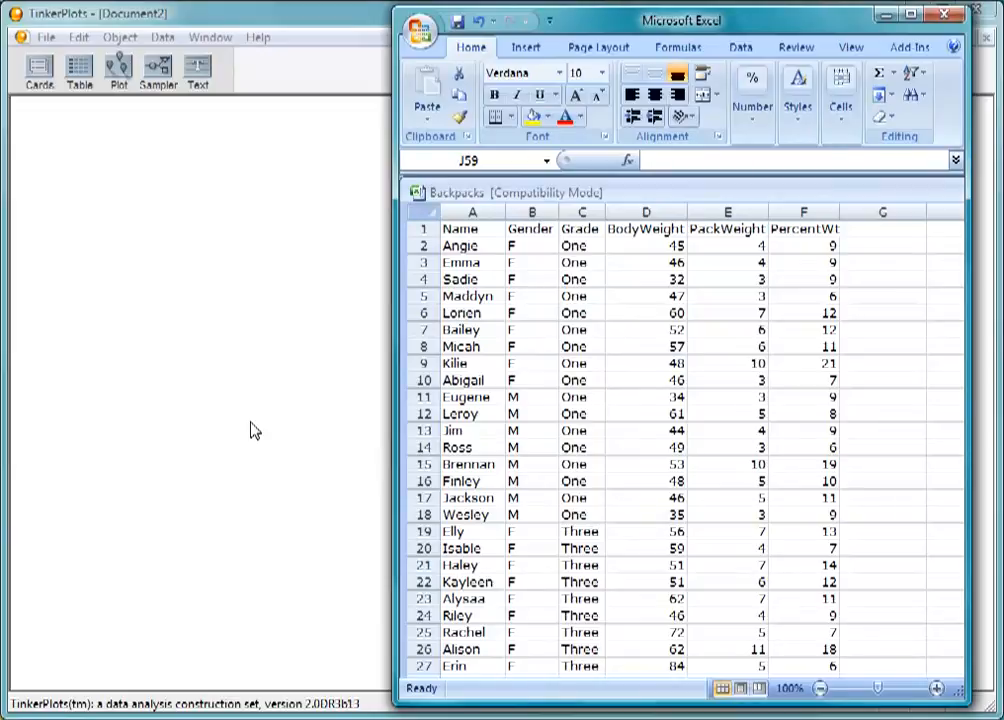
pyautogui.moveTo(370, 384)
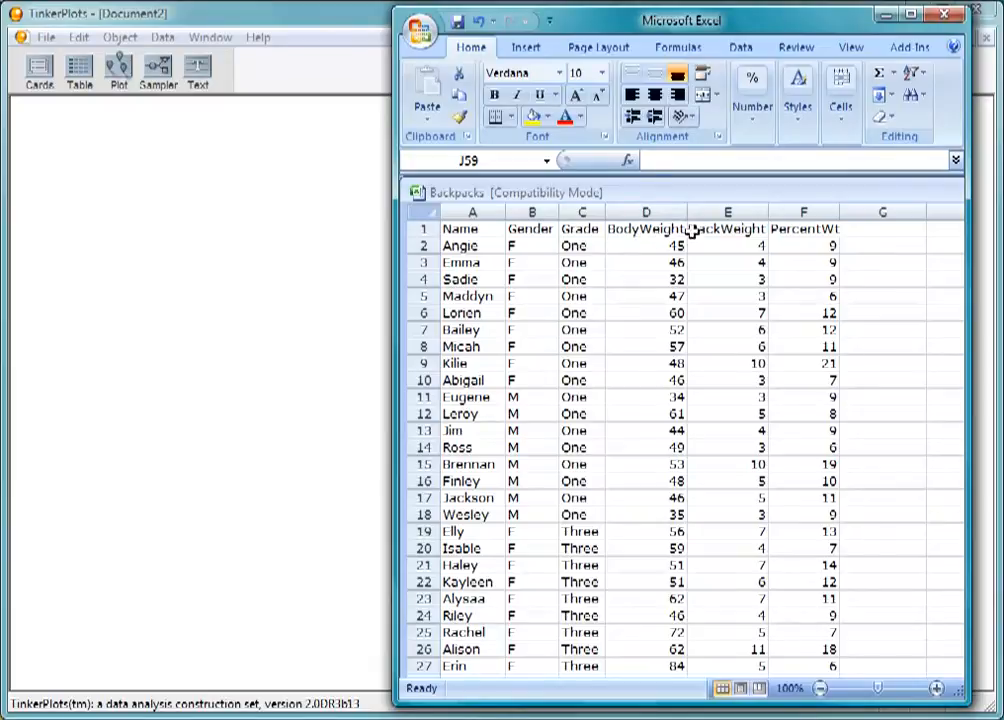
pyautogui.moveTo(775, 340)
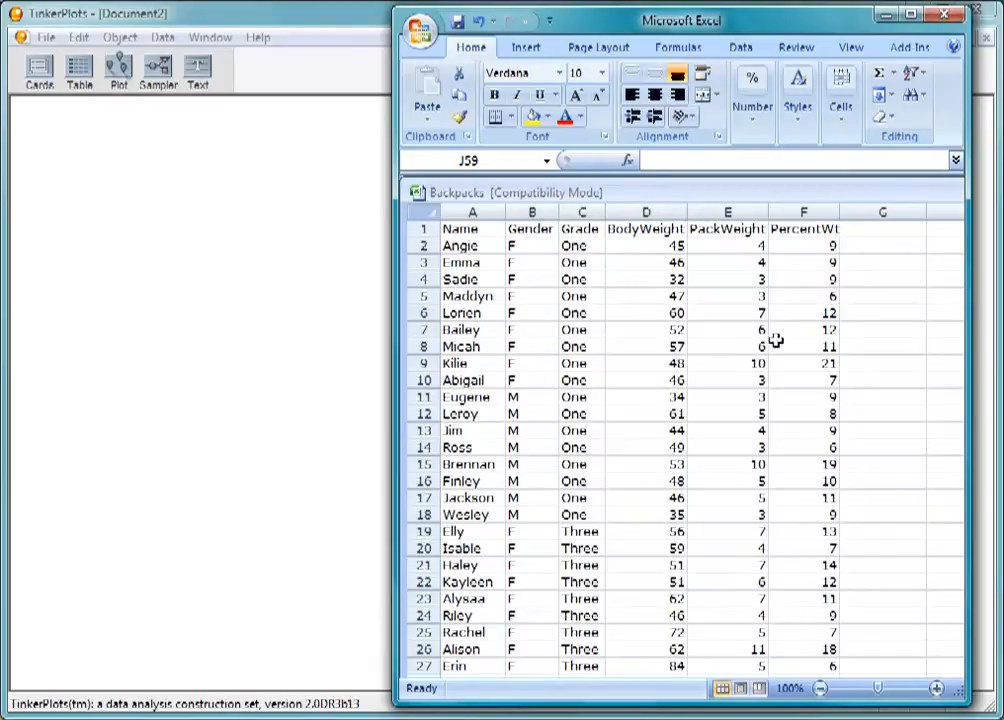
pyautogui.moveTo(703, 580)
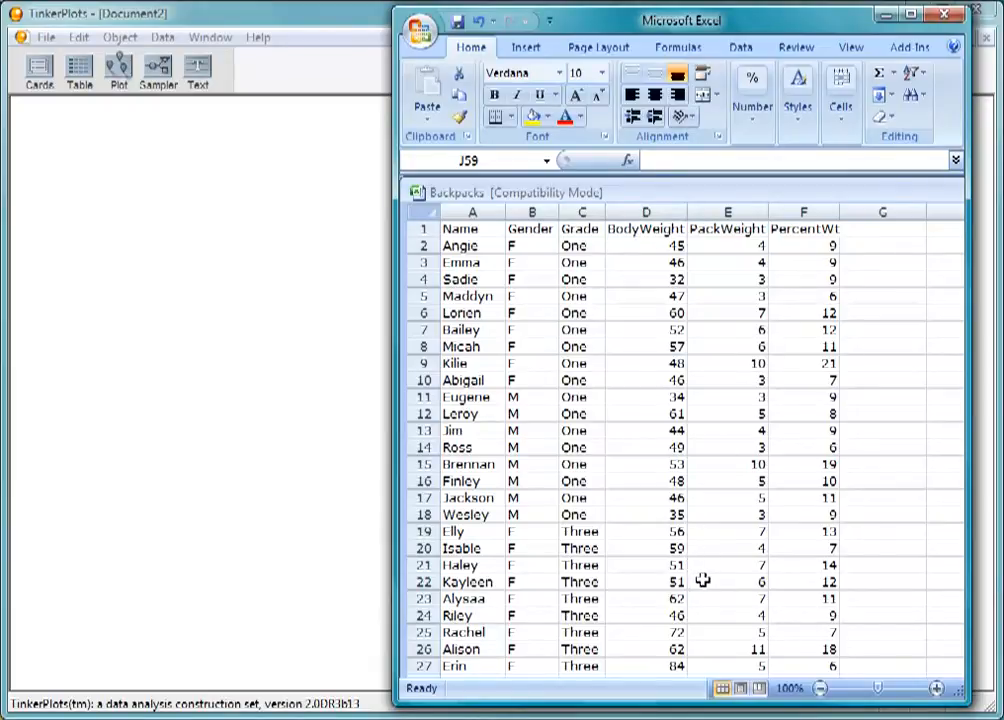
pyautogui.moveTo(924, 346)
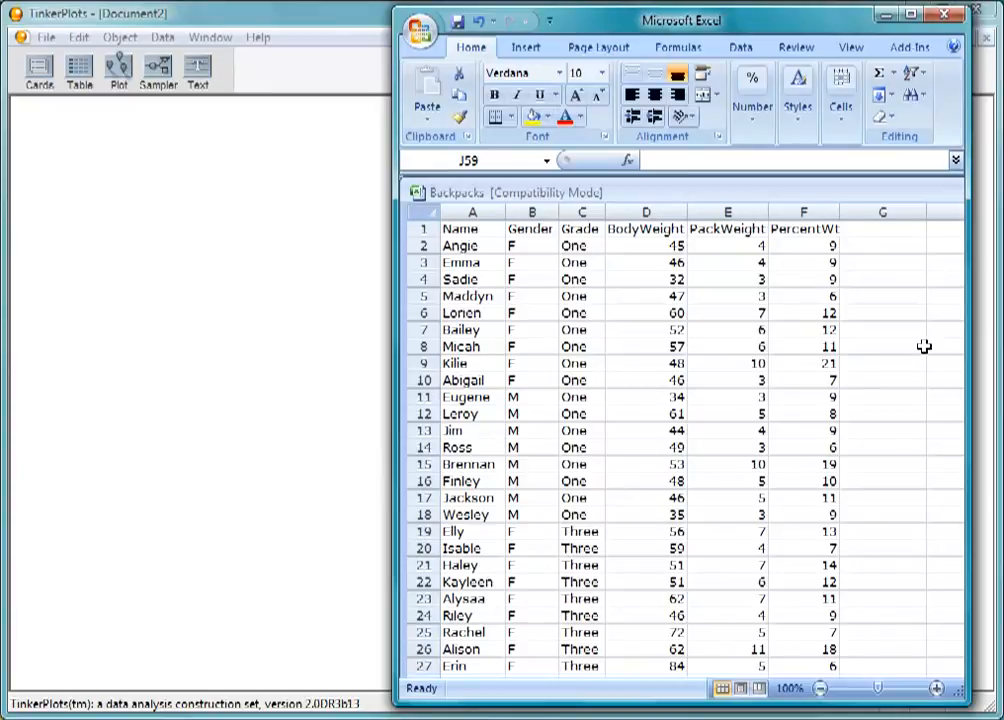
pyautogui.moveTo(700, 252)
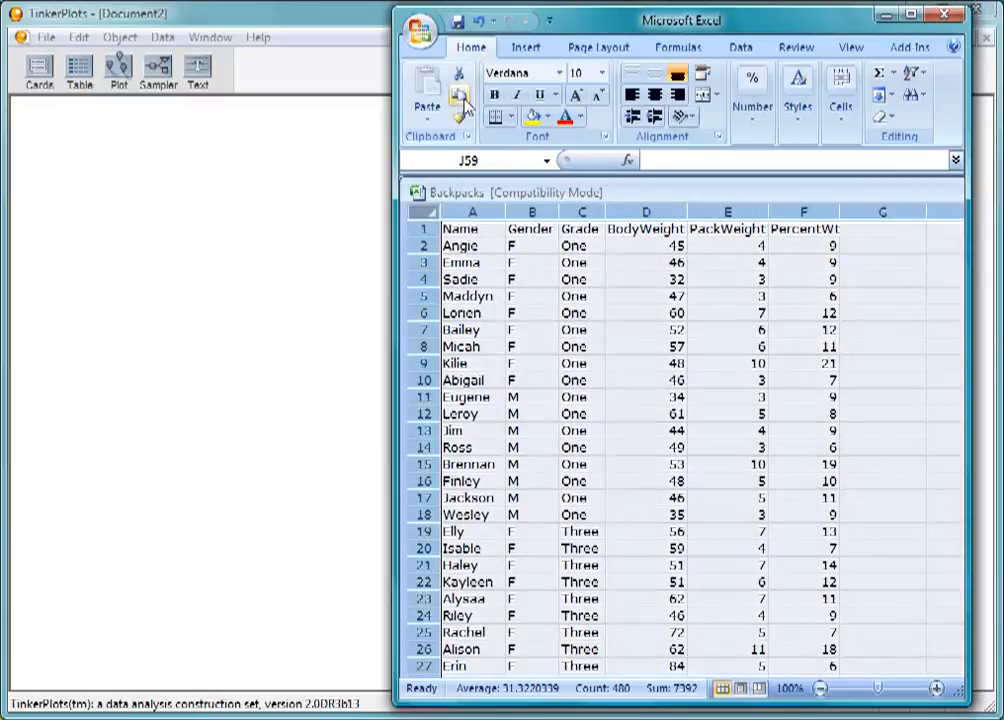
# Step: Select and copy all Backpacks cells in Excel, then return to TinkerPlots
pyautogui.scroll(-3)
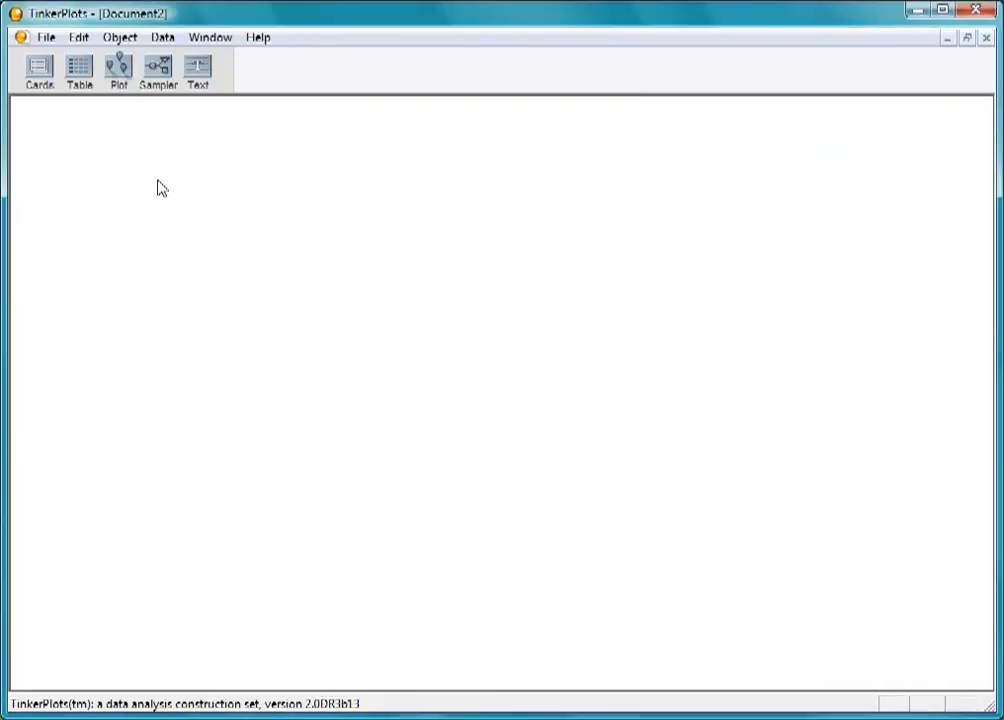
# Step: Paste the 79 backpack cases into a new case card, widen it, and move it up-left
pyautogui.moveTo(100, 188); pyautogui.dragTo(393, 433)
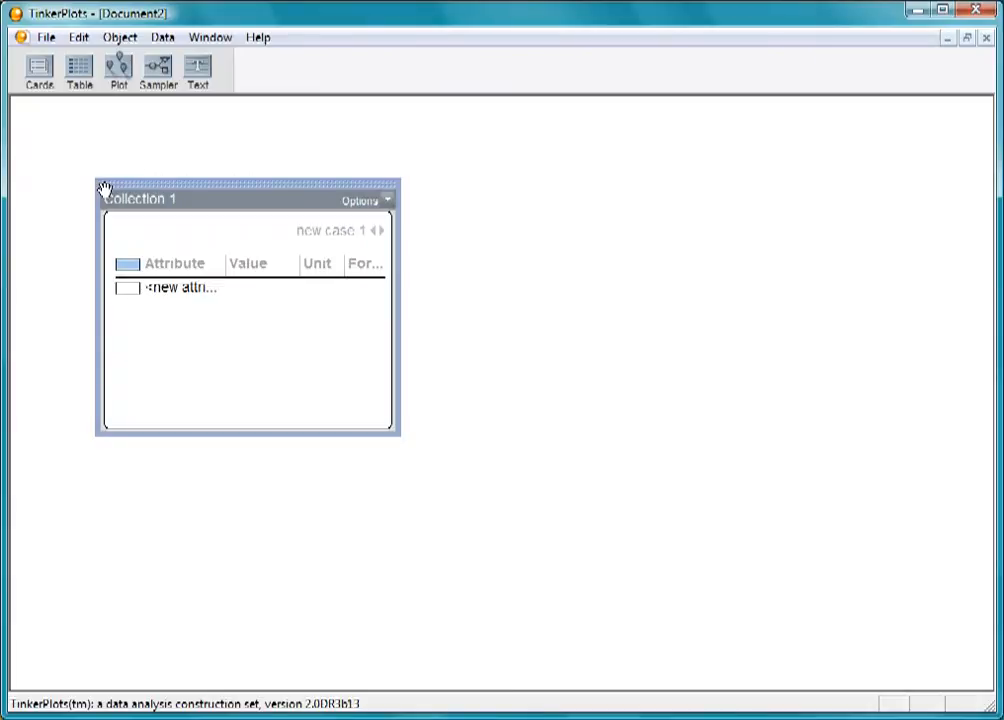
pyautogui.click(78, 37)
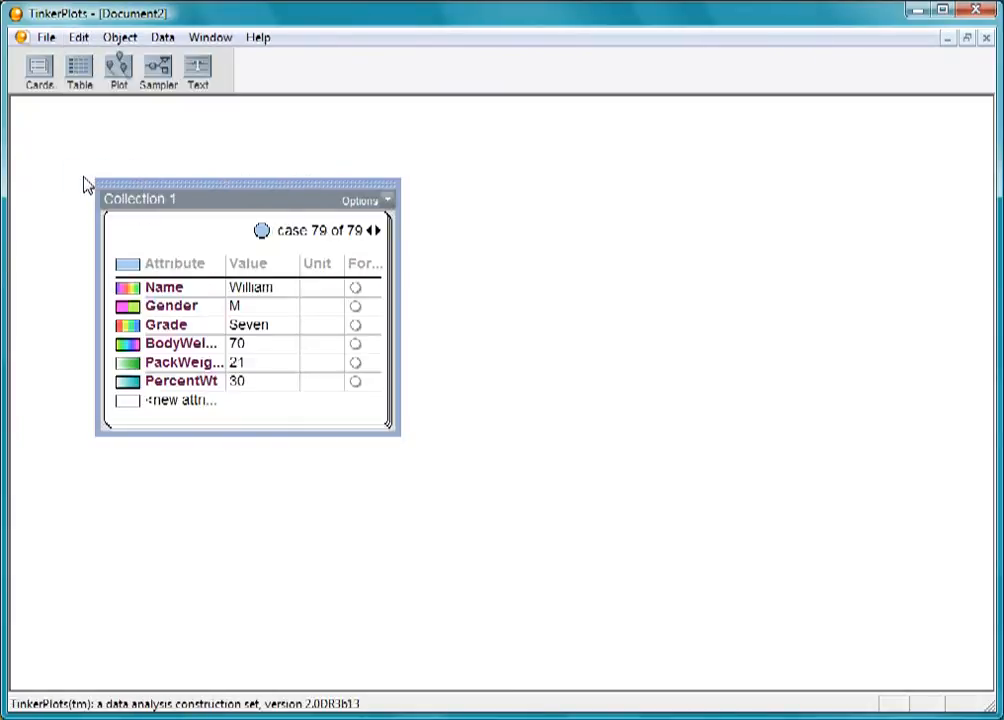
pyautogui.moveTo(393, 432); pyautogui.dragTo(490, 447)
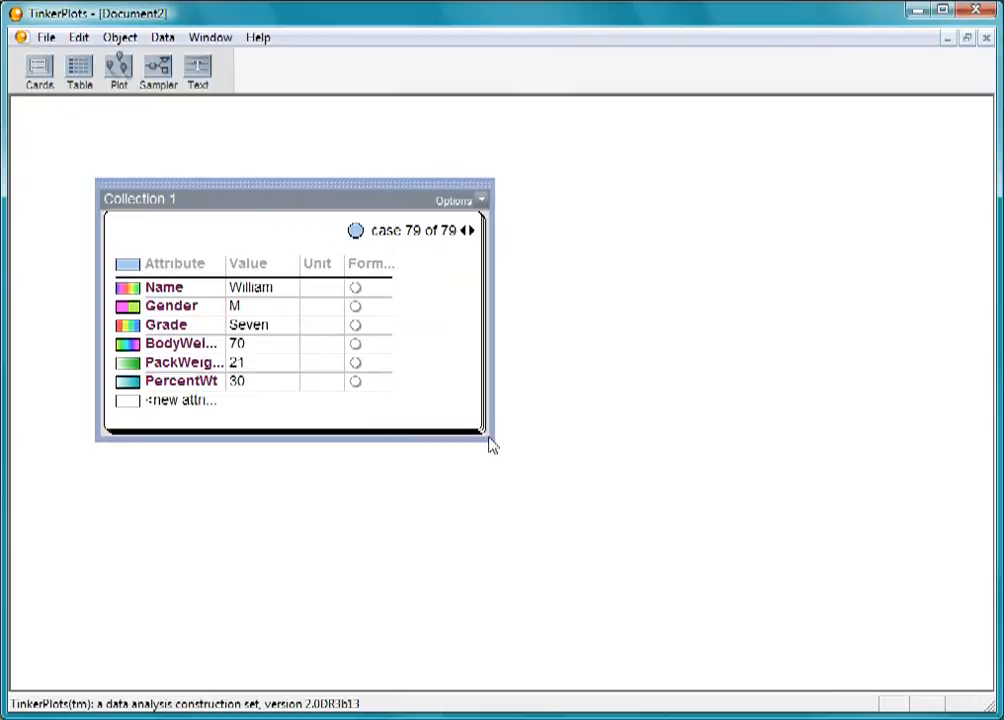
pyautogui.moveTo(130, 358)
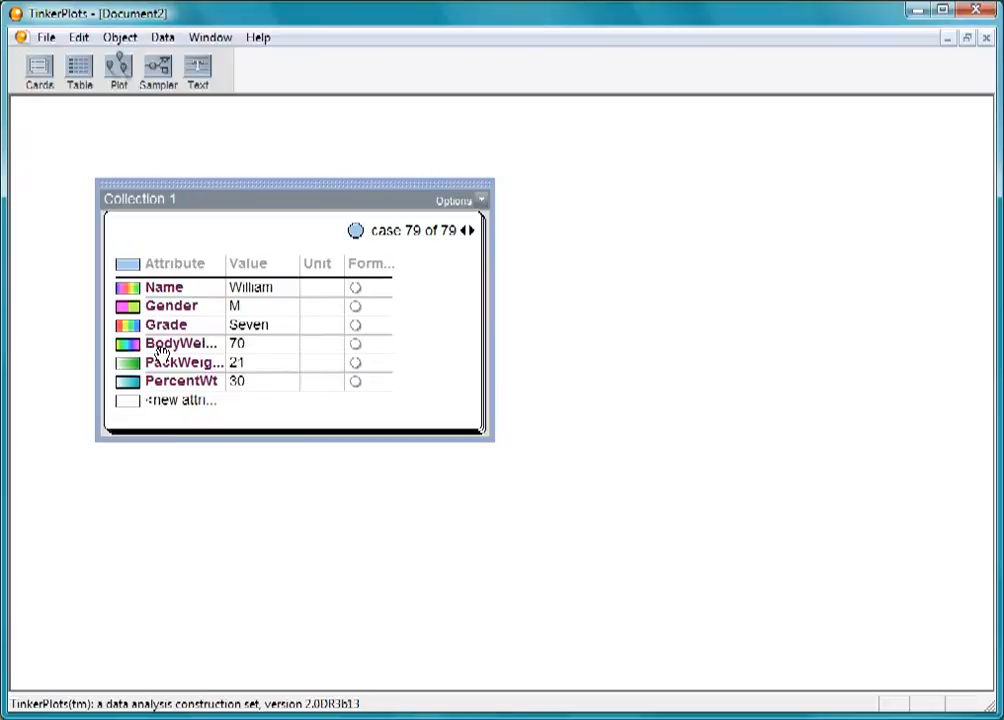
pyautogui.moveTo(173, 353)
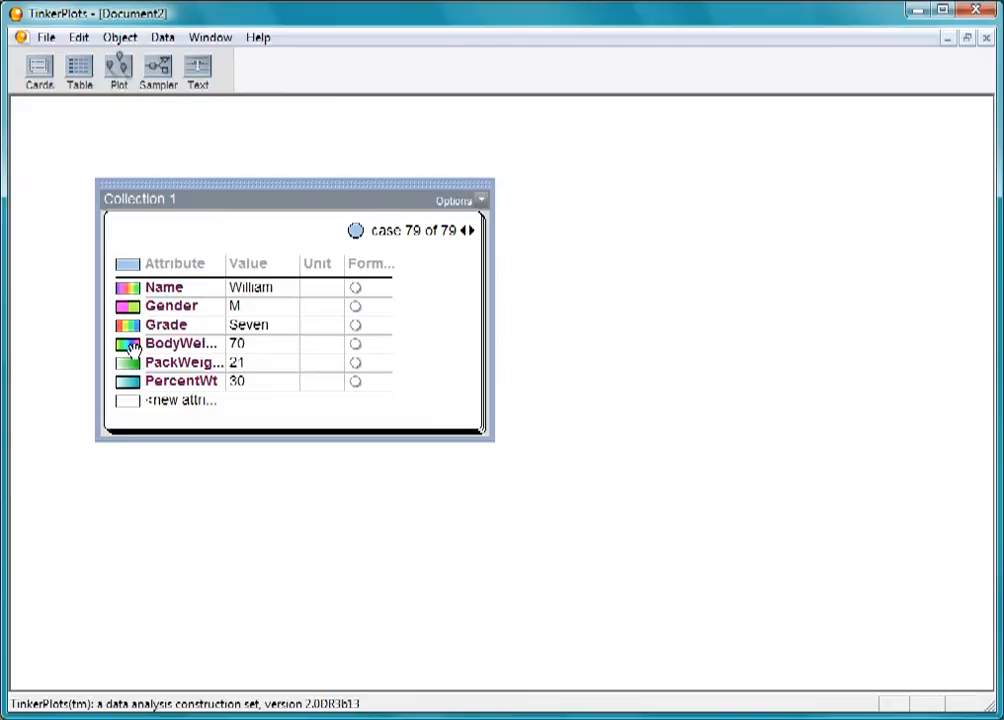
pyautogui.moveTo(240, 182)
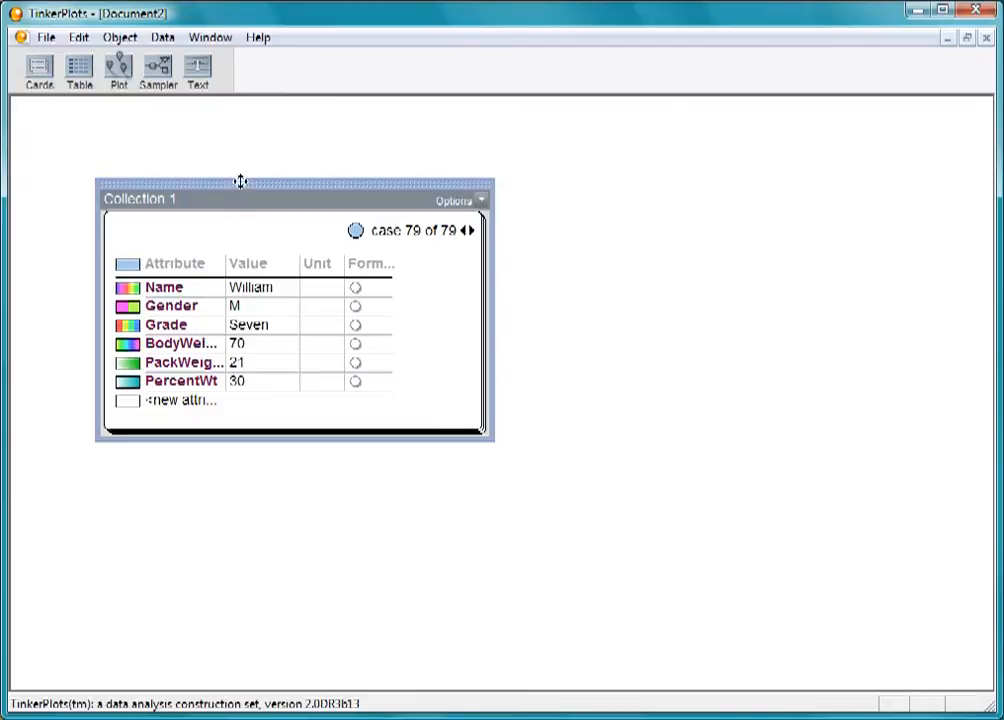
pyautogui.moveTo(240, 190); pyautogui.dragTo(165, 137)
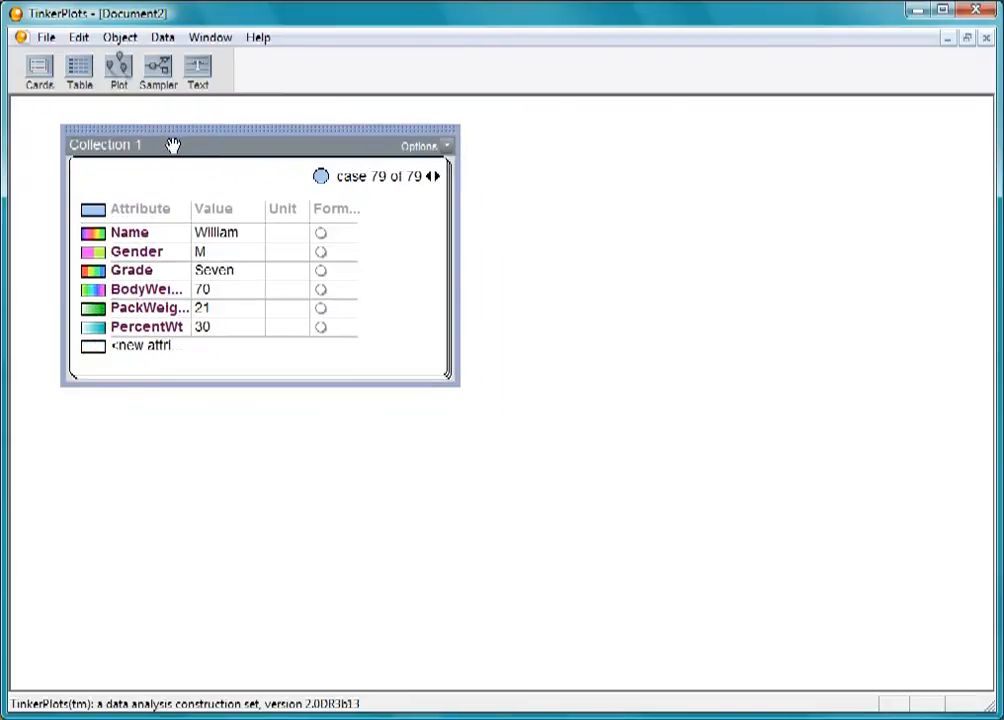
pyautogui.moveTo(60, 405); pyautogui.dragTo(358, 645)
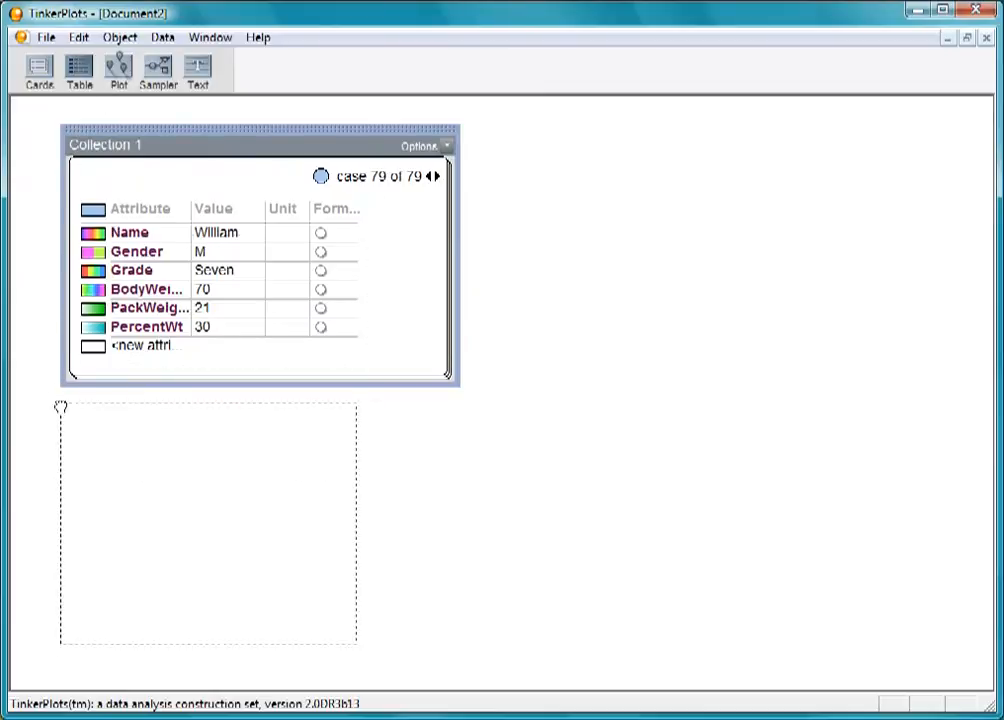
# Step: Place the backpack table below the card and remove the stray quote from row 63's BodyWeight
pyautogui.click(79, 70)
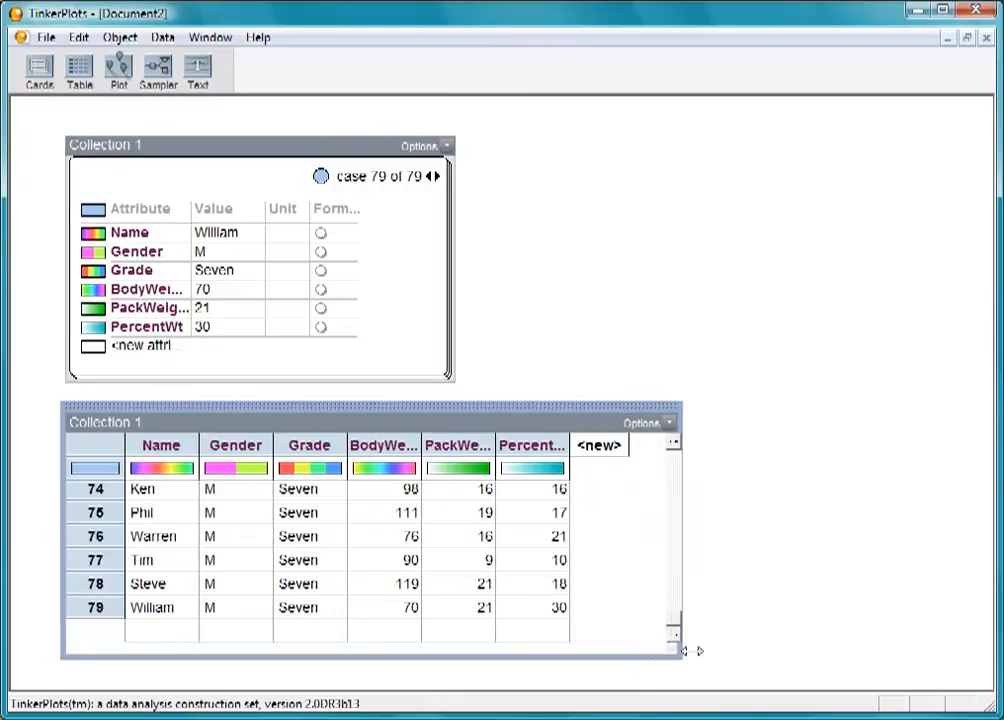
pyautogui.scroll(3)
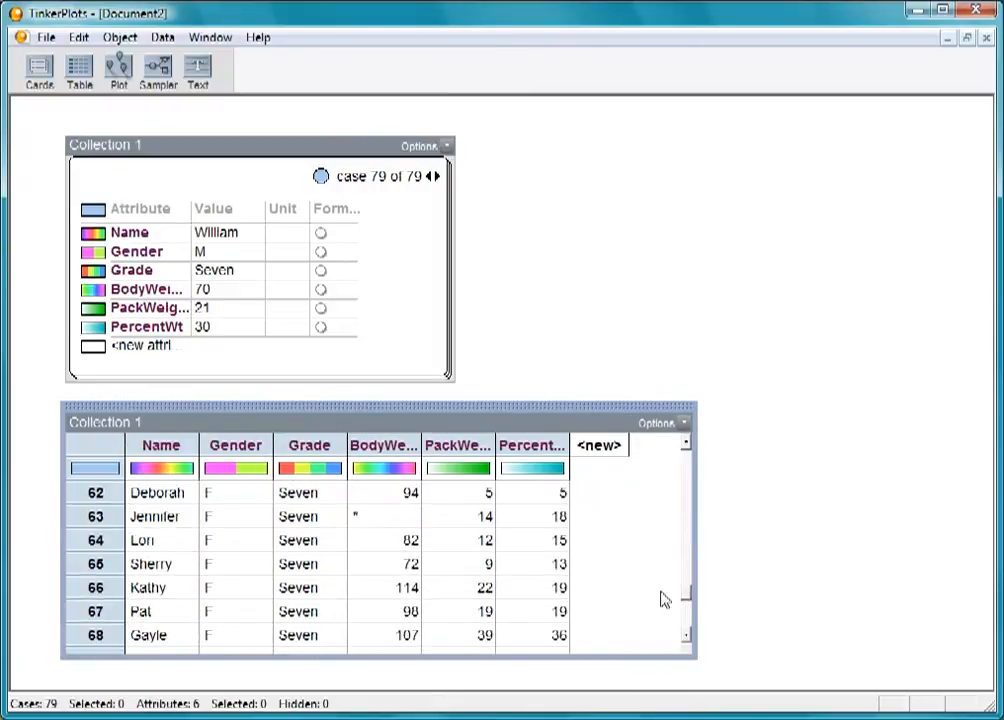
pyautogui.click(383, 516)
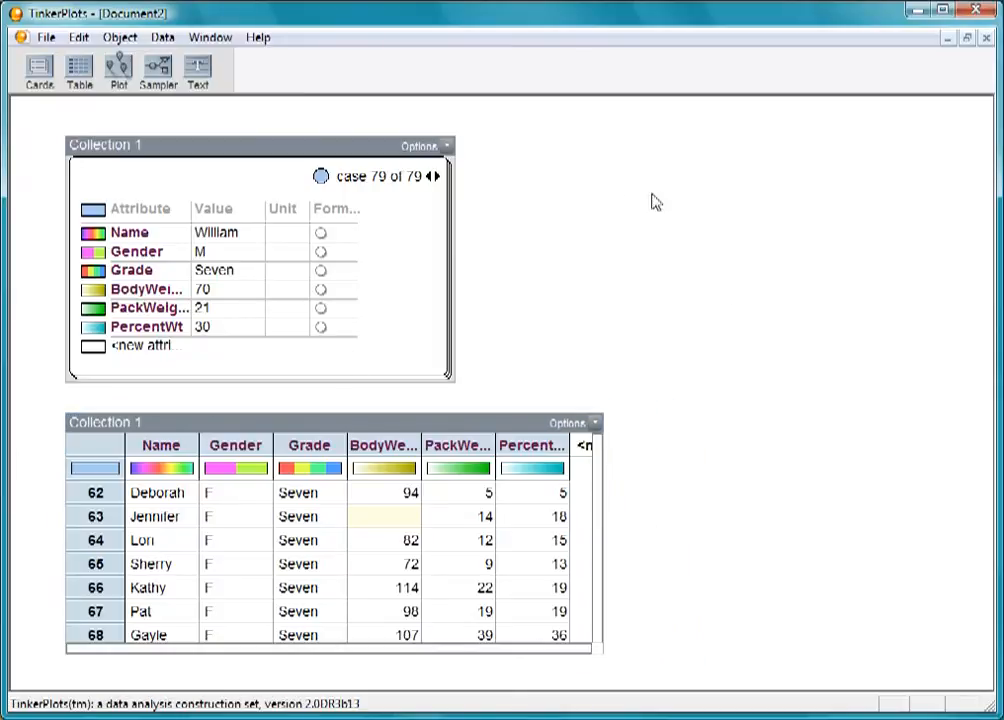
pyautogui.click(46, 37)
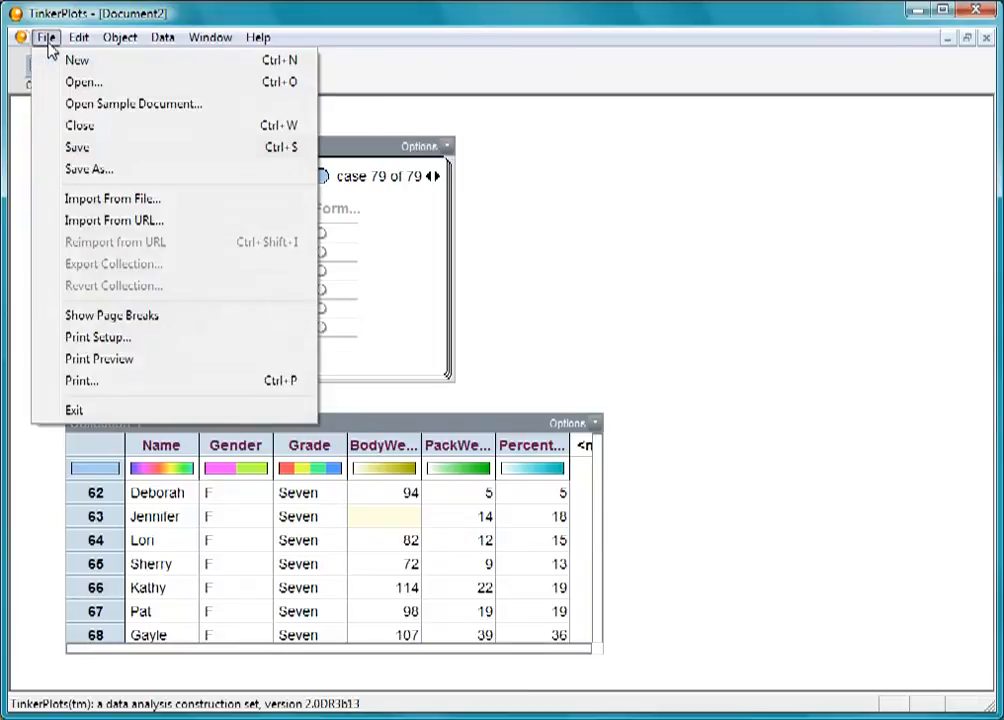
# Step: In DASL, open the Environment subject's Air Pollution datafile and scroll to its data
pyautogui.click(77, 60)
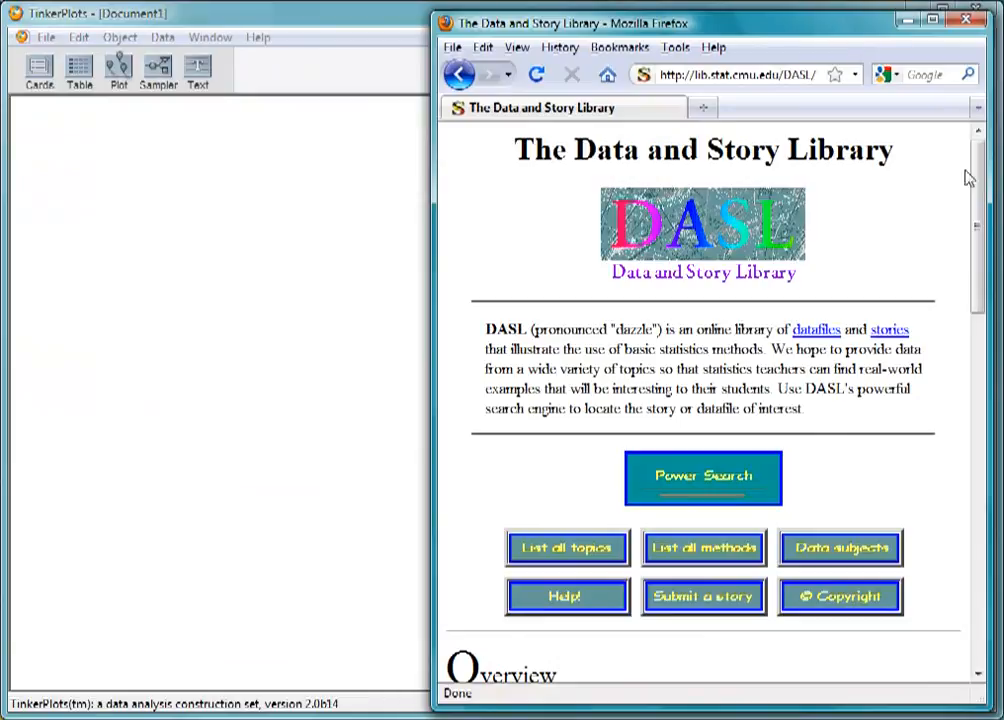
pyautogui.moveTo(923, 221)
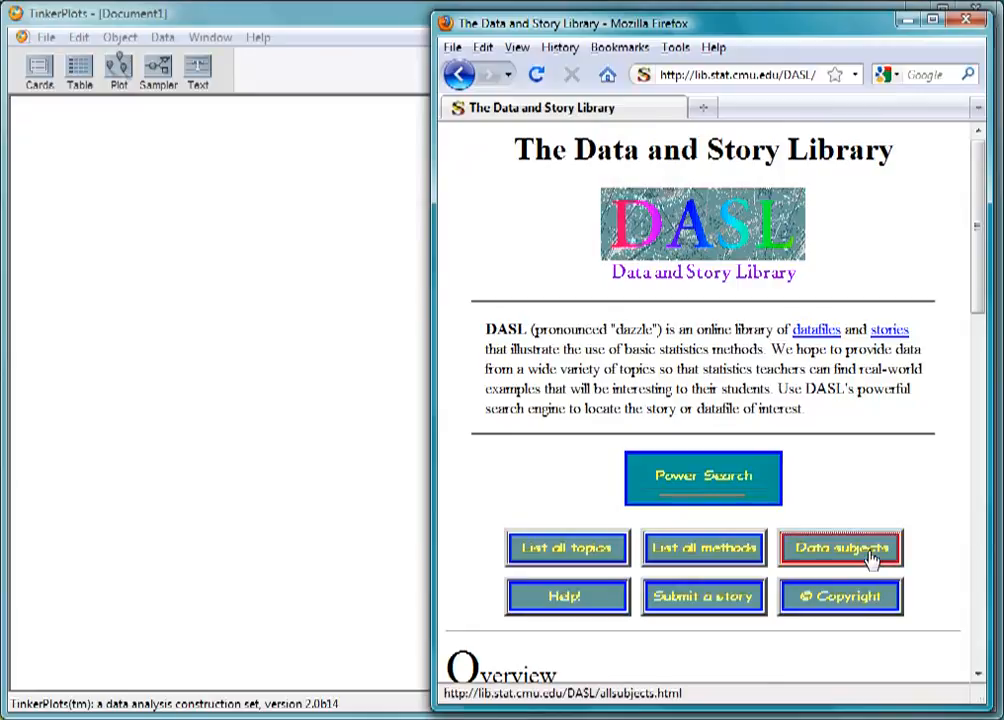
pyautogui.click(840, 547)
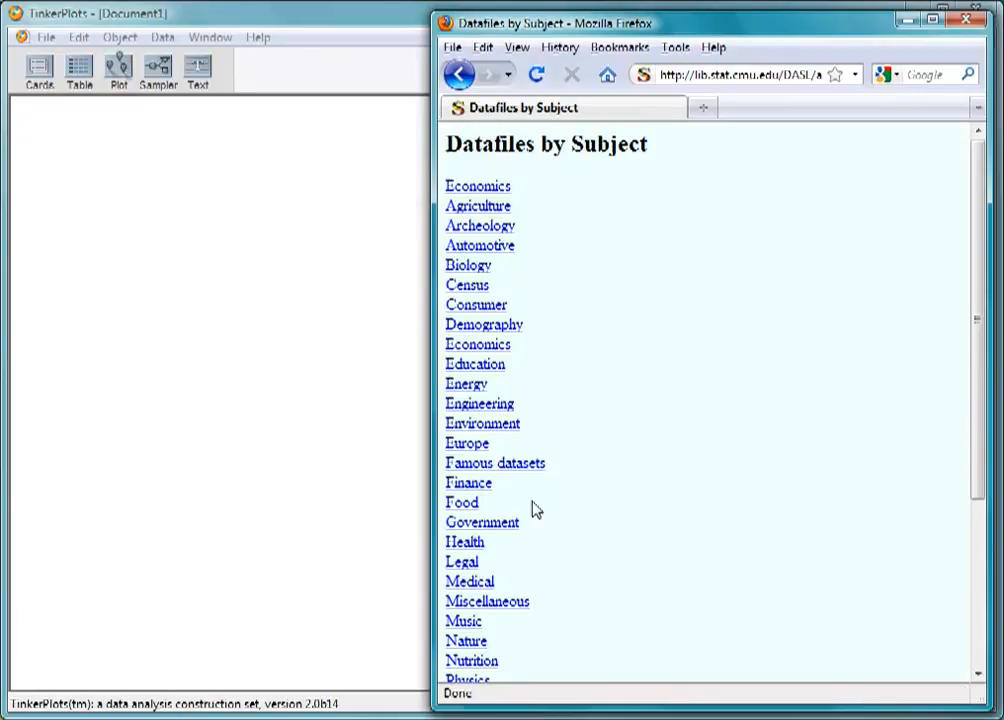
pyautogui.click(482, 423)
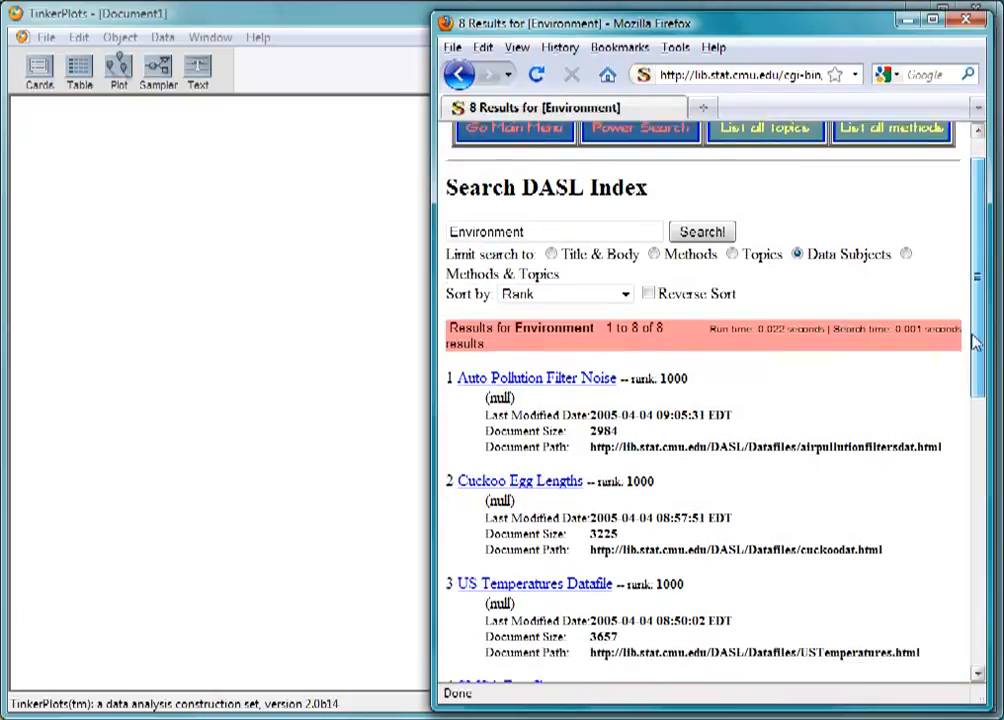
pyautogui.click(535, 378)
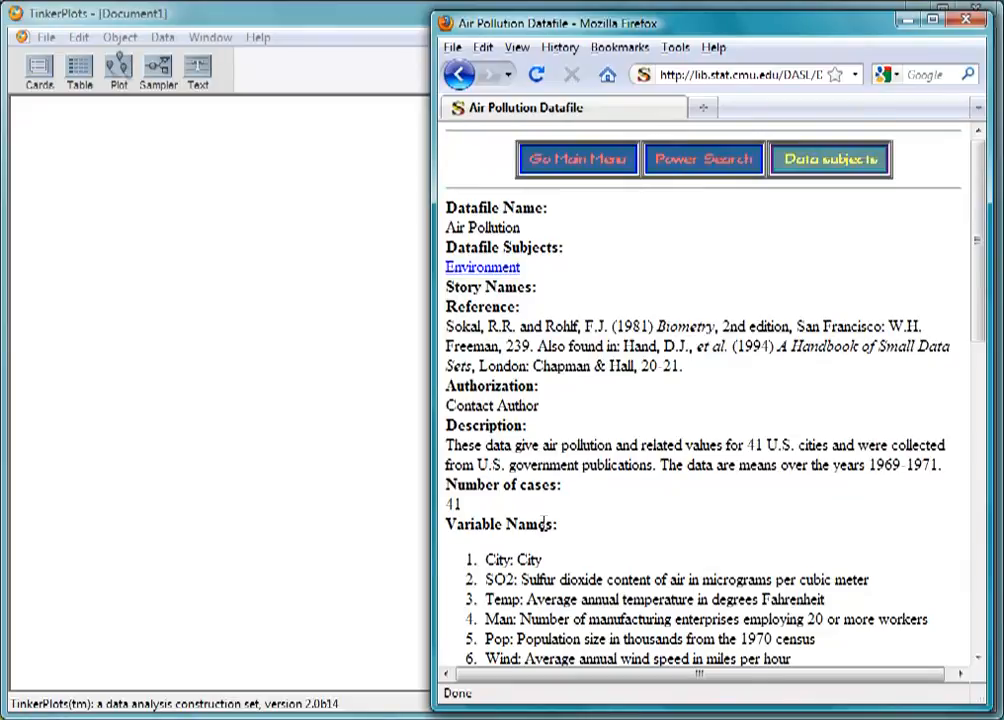
pyautogui.scroll(-3)
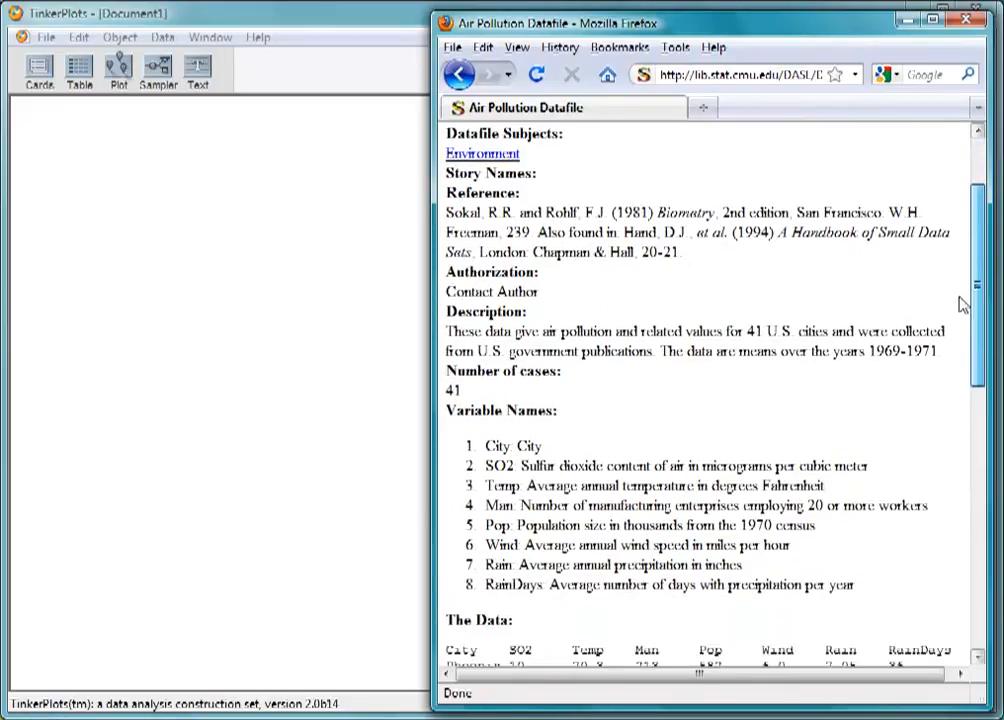
pyautogui.scroll(-3)
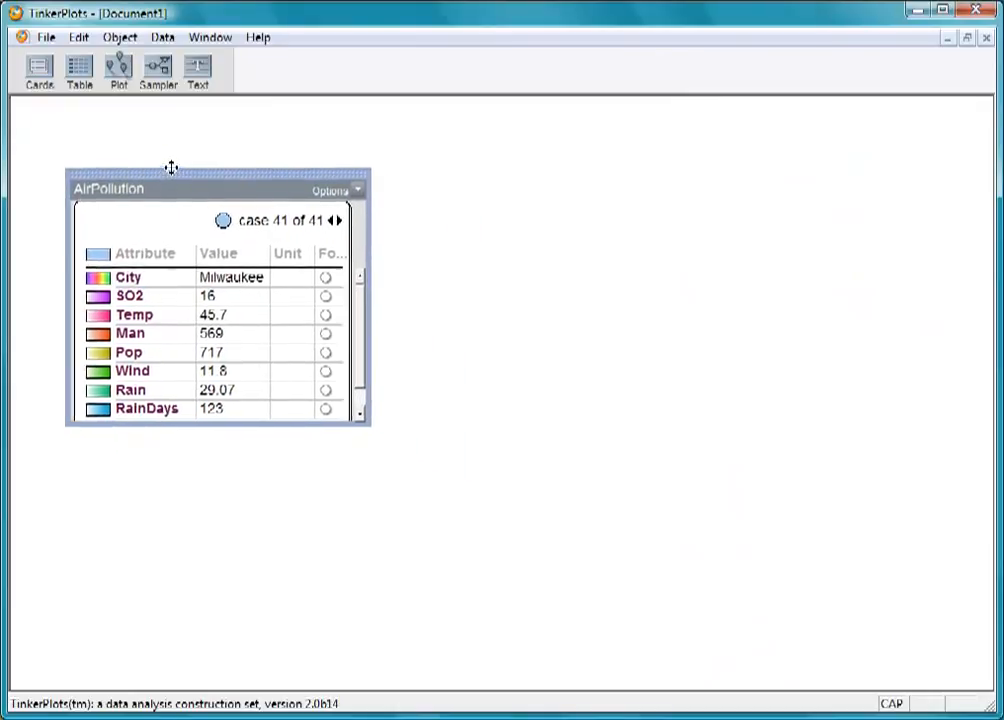
# Step: Move the AirPollution card, add a table of its 41 cities, and enlarge it
pyautogui.moveTo(170, 175); pyautogui.dragTo(145, 165)
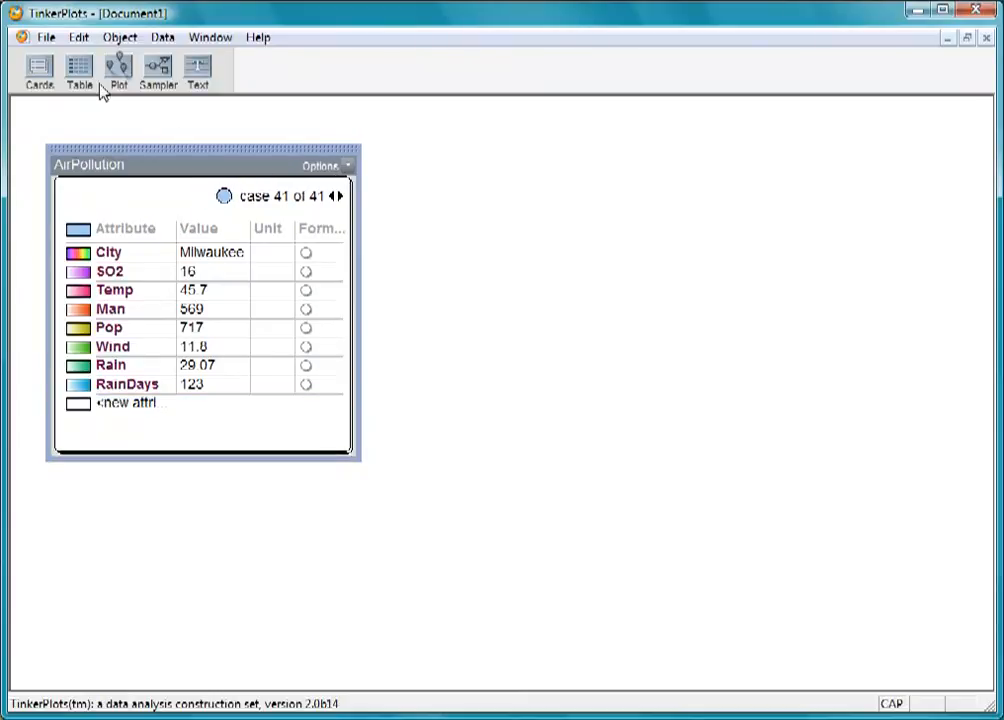
pyautogui.click(79, 70)
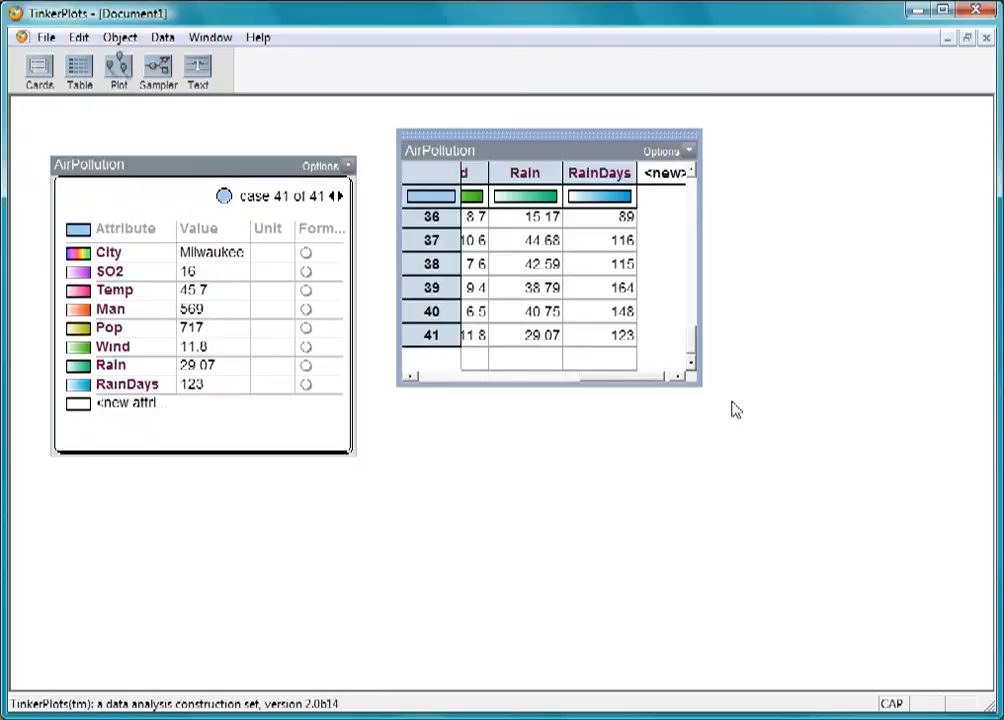
pyautogui.moveTo(700, 388); pyautogui.dragTo(960, 592)
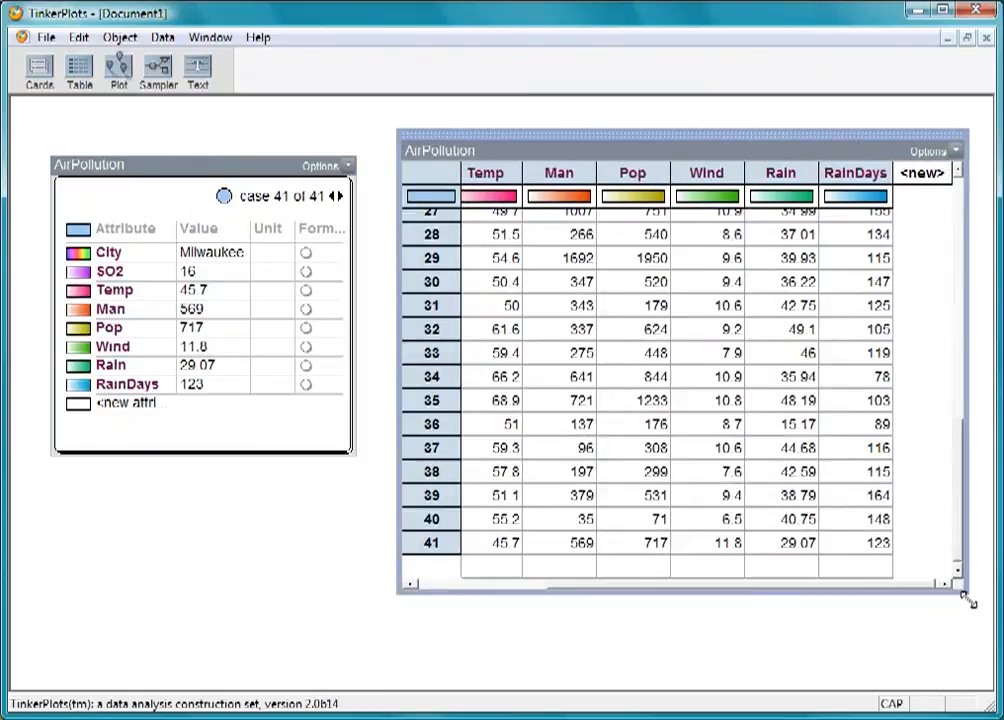
pyautogui.scroll(3)
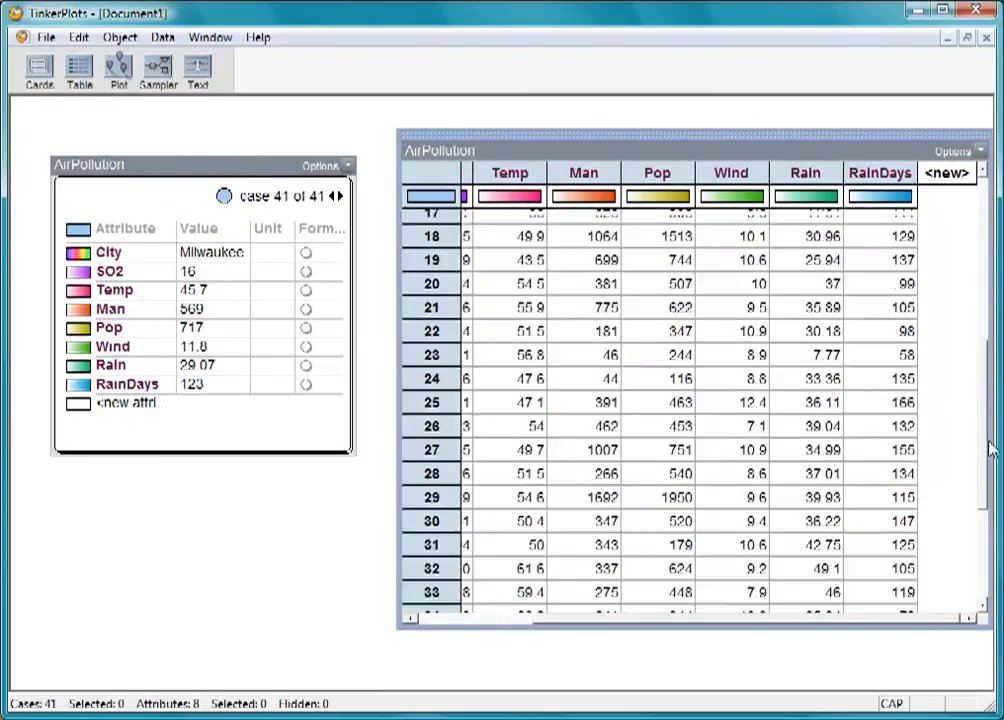
pyautogui.scroll(3)
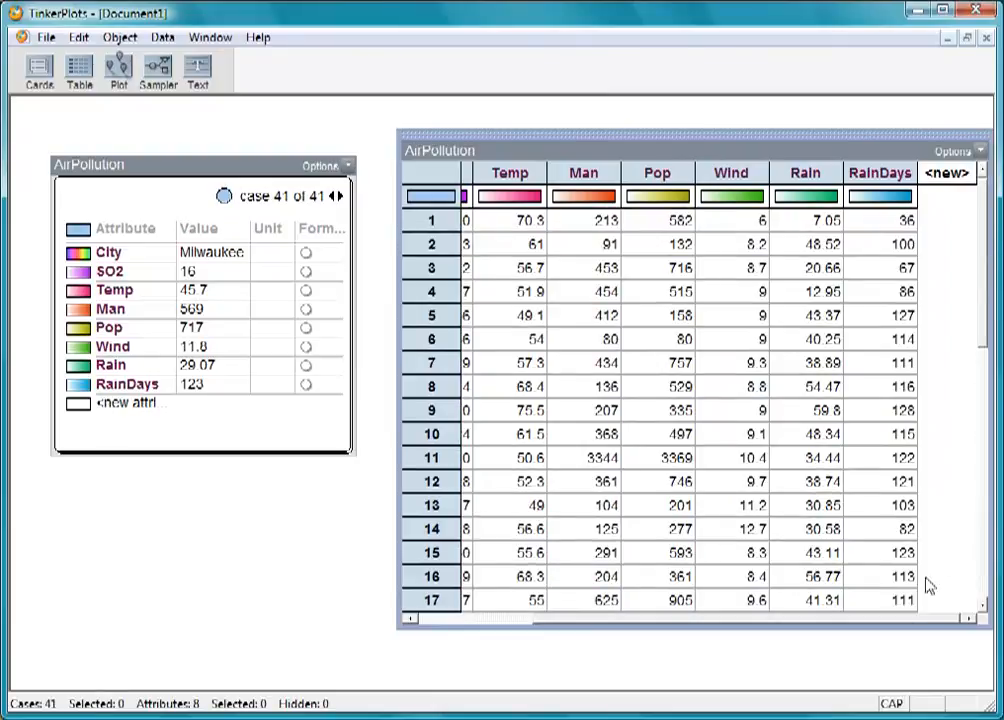